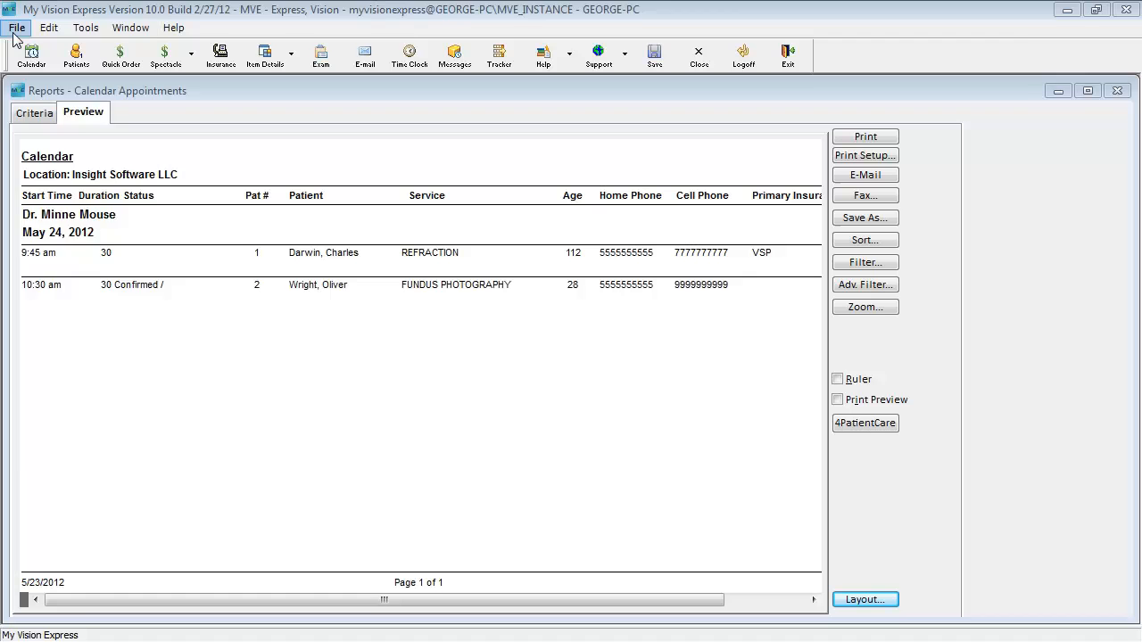
Step: Open the report Customizer and choose the Calendar - Appointments List report
{"action": "left_click", "coordinate": [15, 28]}
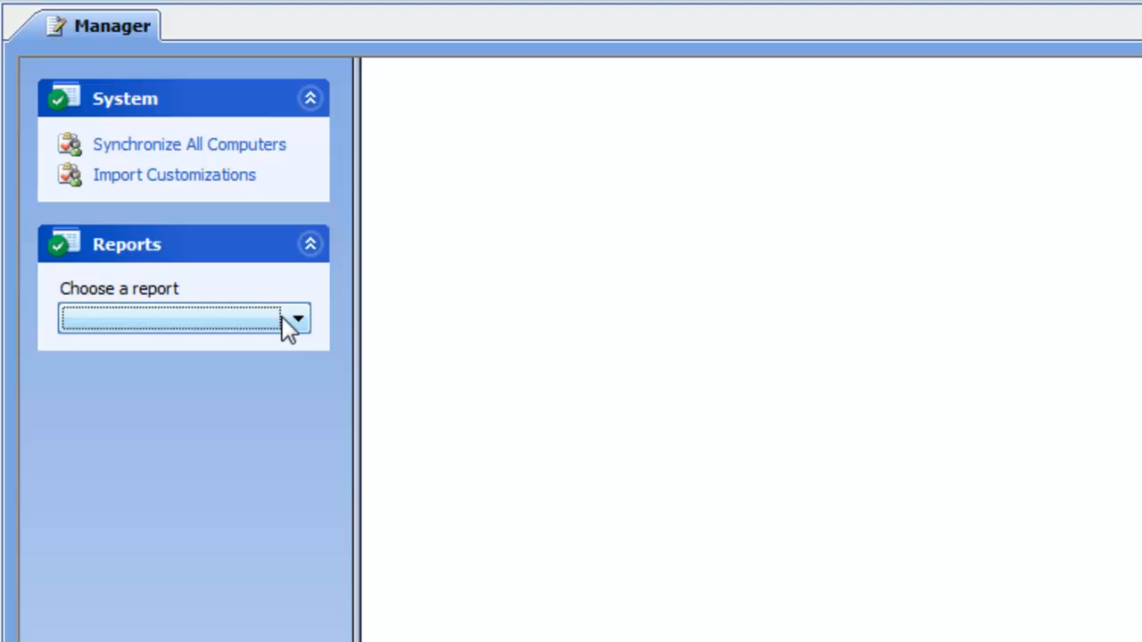
{"action": "left_click", "coordinate": [297, 318]}
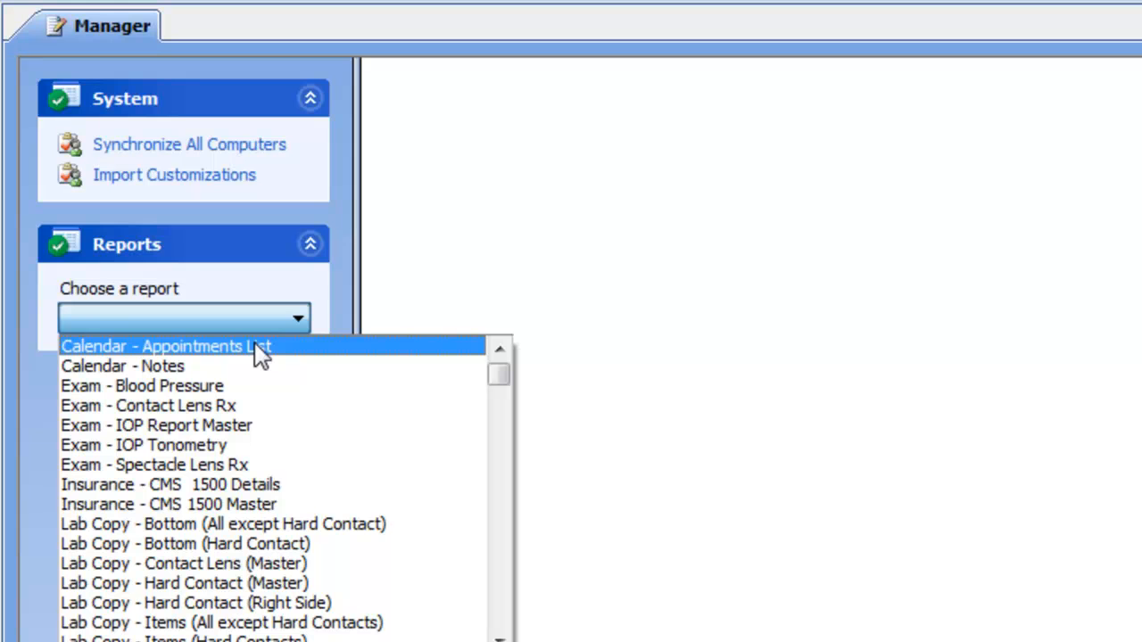
{"action": "left_click", "coordinate": [167, 346]}
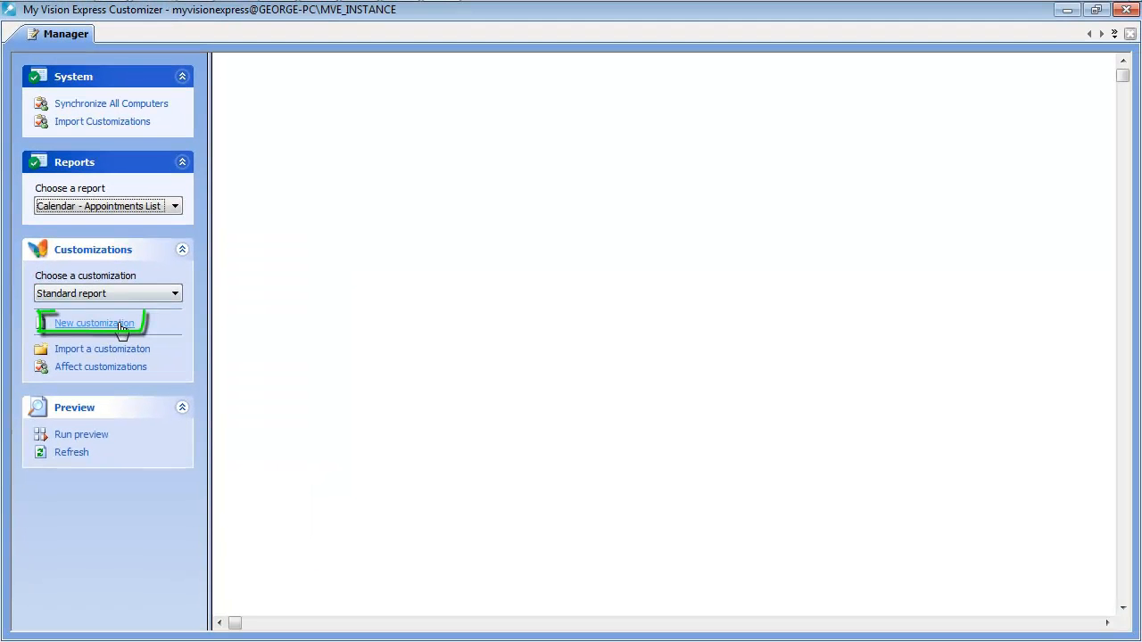
Step: Create a new customization named 'custom calendar appts list'
{"action": "left_click", "coordinate": [94, 323]}
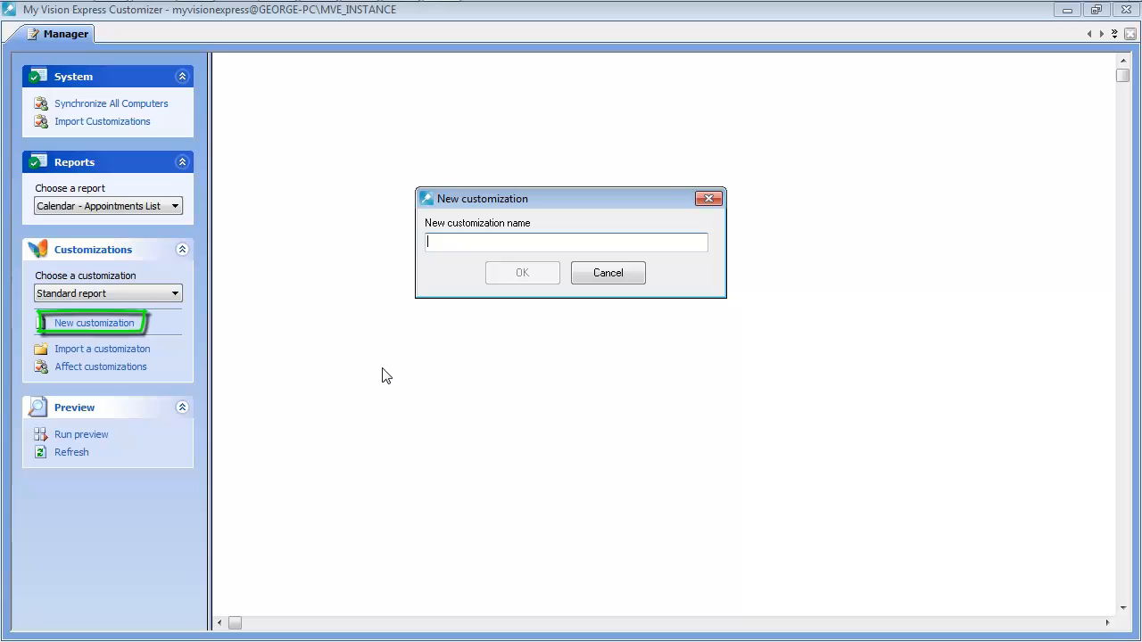
{"action": "type", "text": "c"}
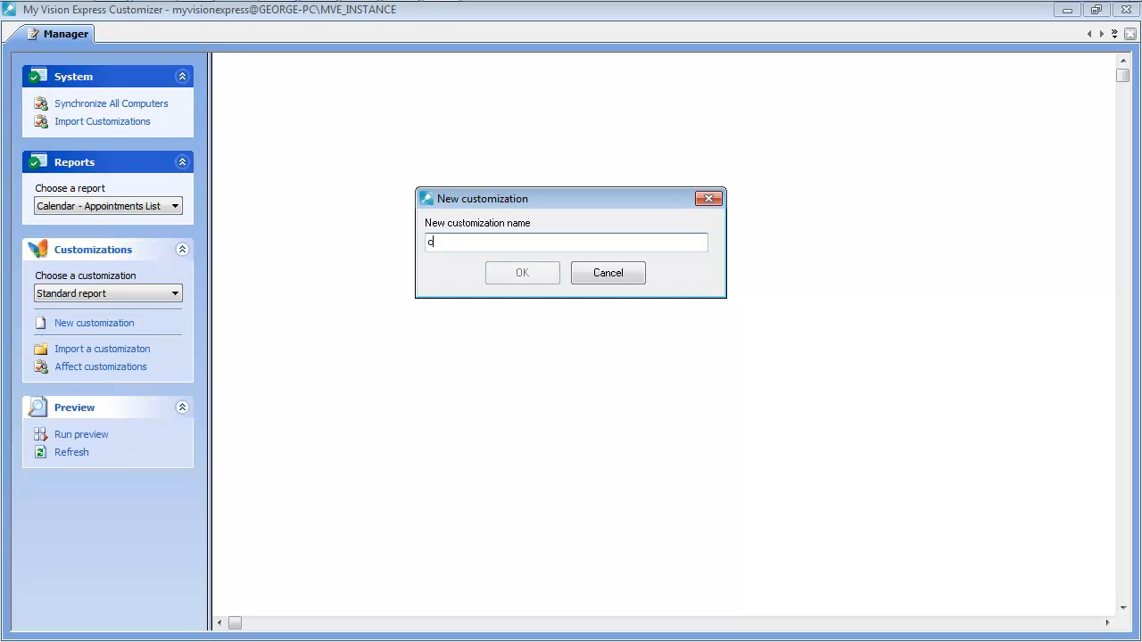
{"action": "type", "text": "ustom calendar appts"}
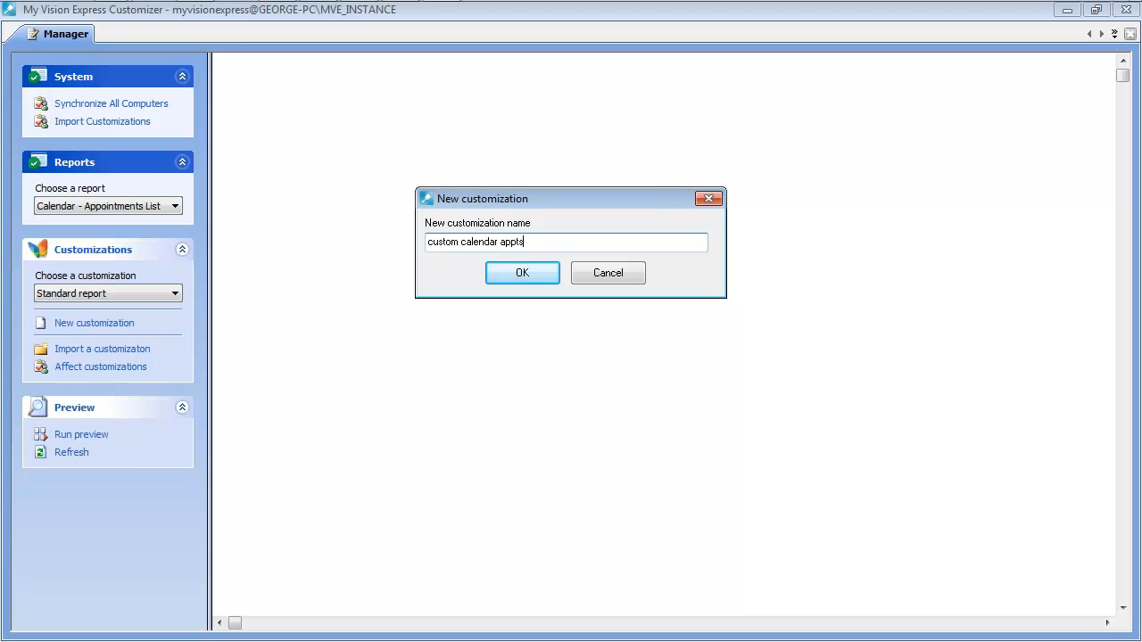
{"action": "type", "text": "list"}
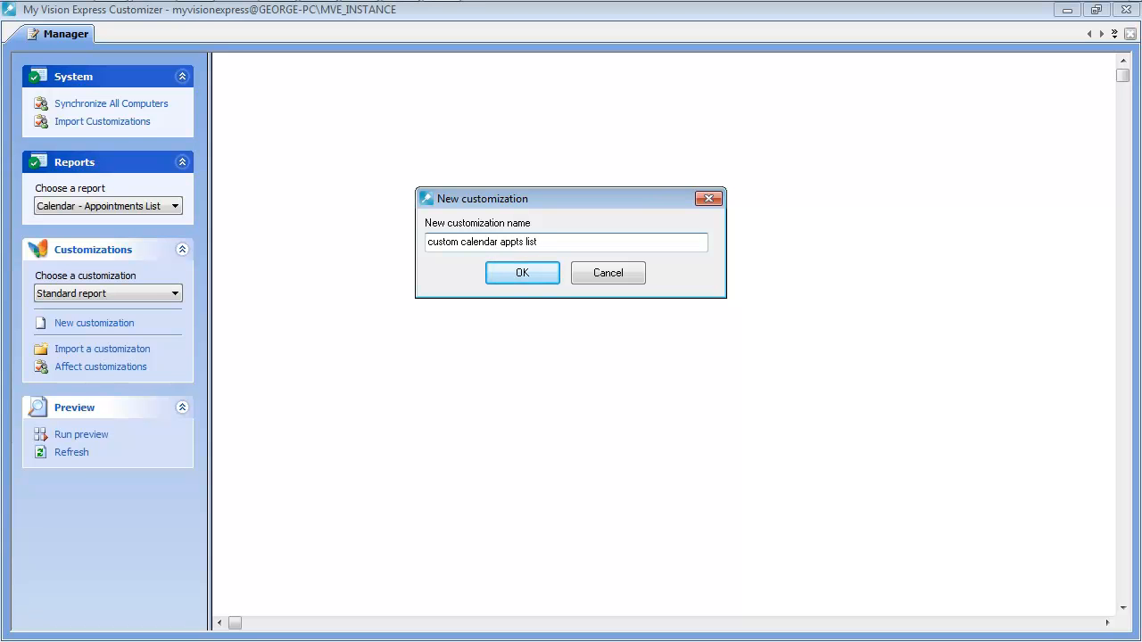
{"action": "left_click", "coordinate": [522, 272]}
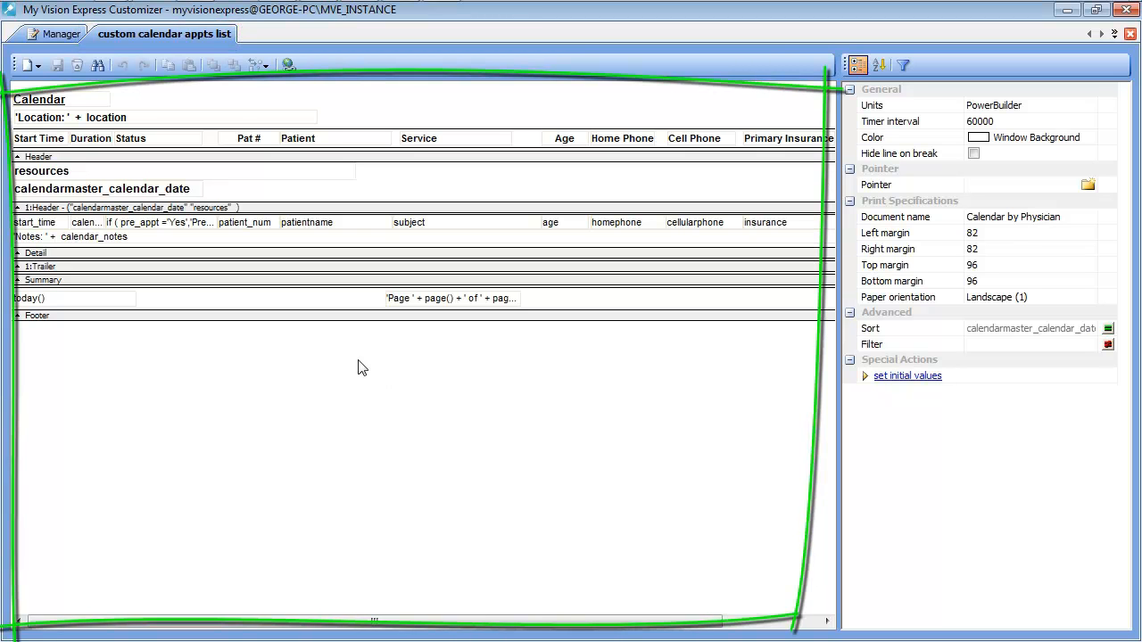
{"action": "mouse_move", "coordinate": [409, 397]}
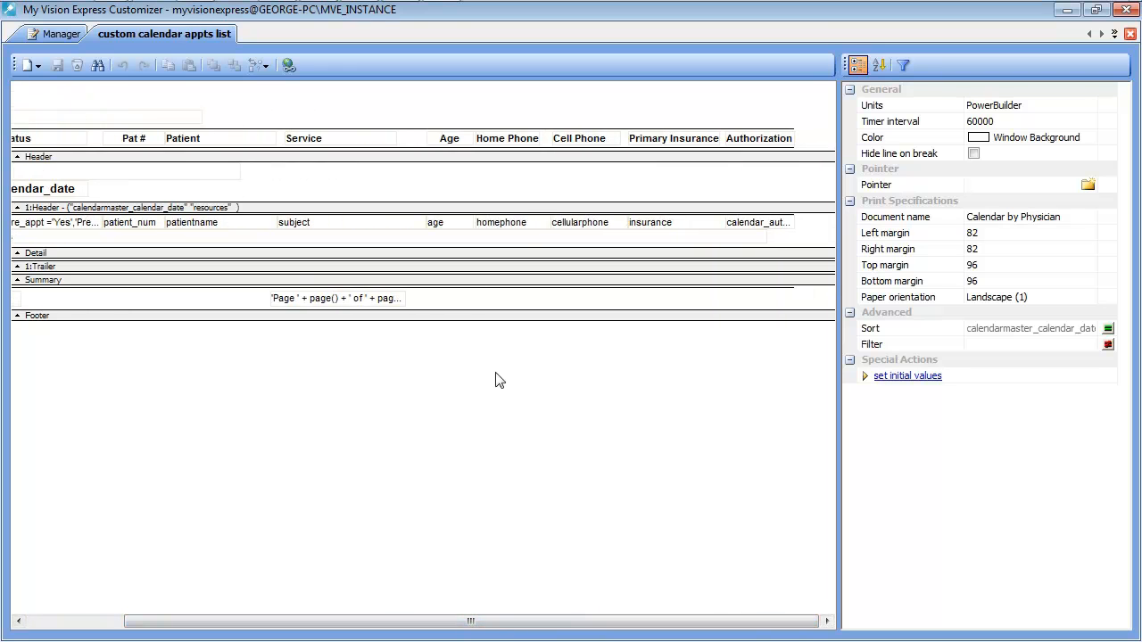
{"action": "mouse_move", "coordinate": [521, 197]}
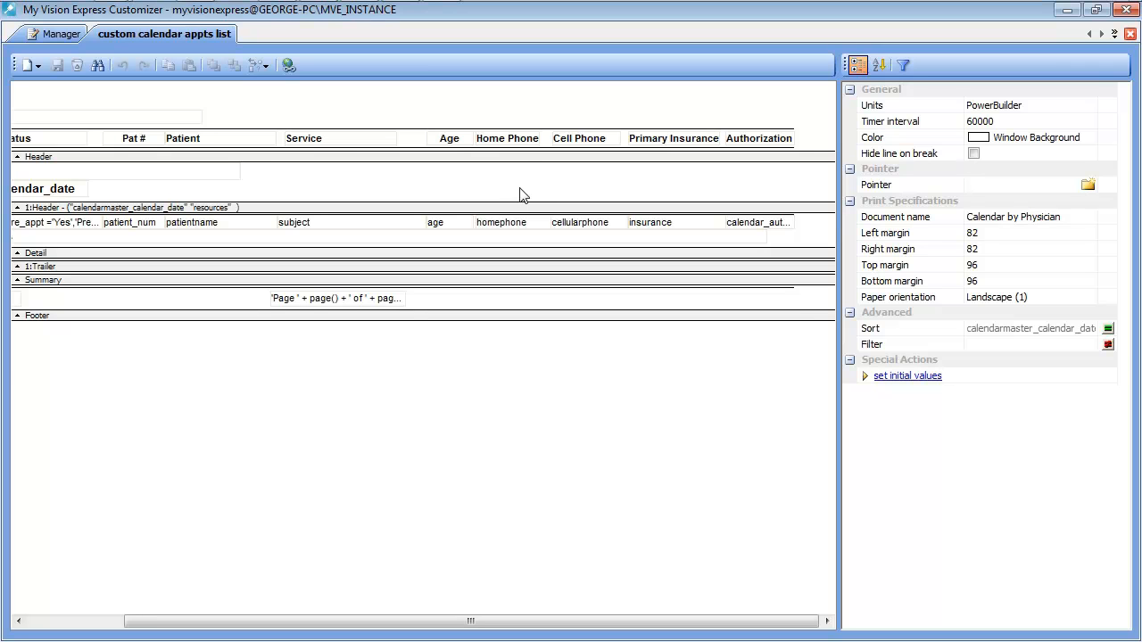
Step: Delete the Home Phone and Authorization headings along with their data fields
{"action": "left_click", "coordinate": [507, 139]}
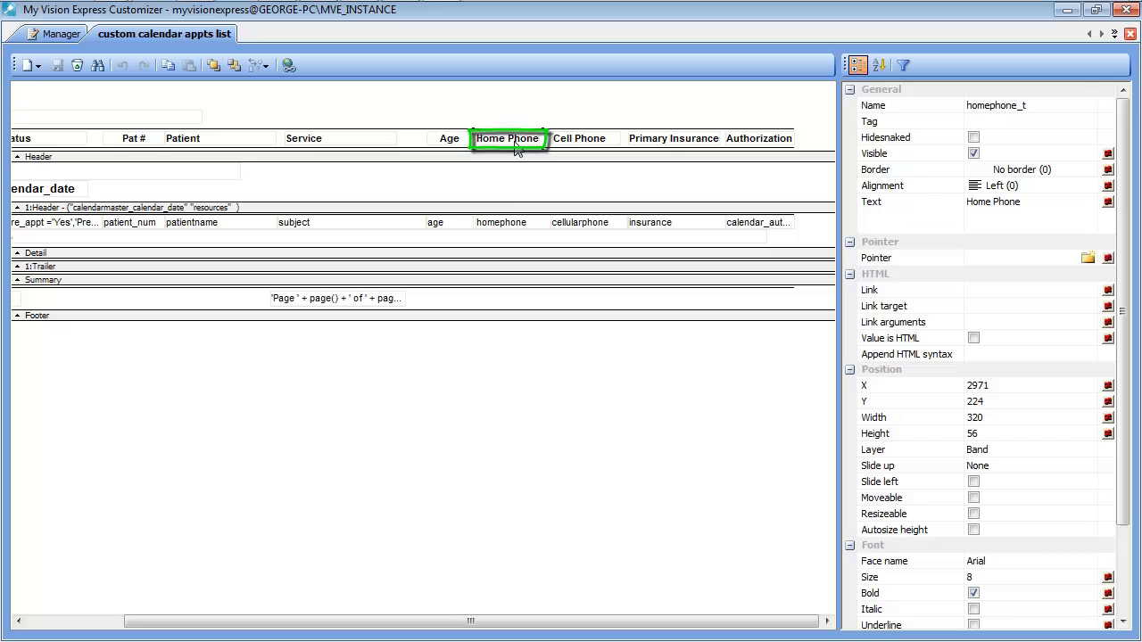
{"action": "left_click", "coordinate": [502, 221]}
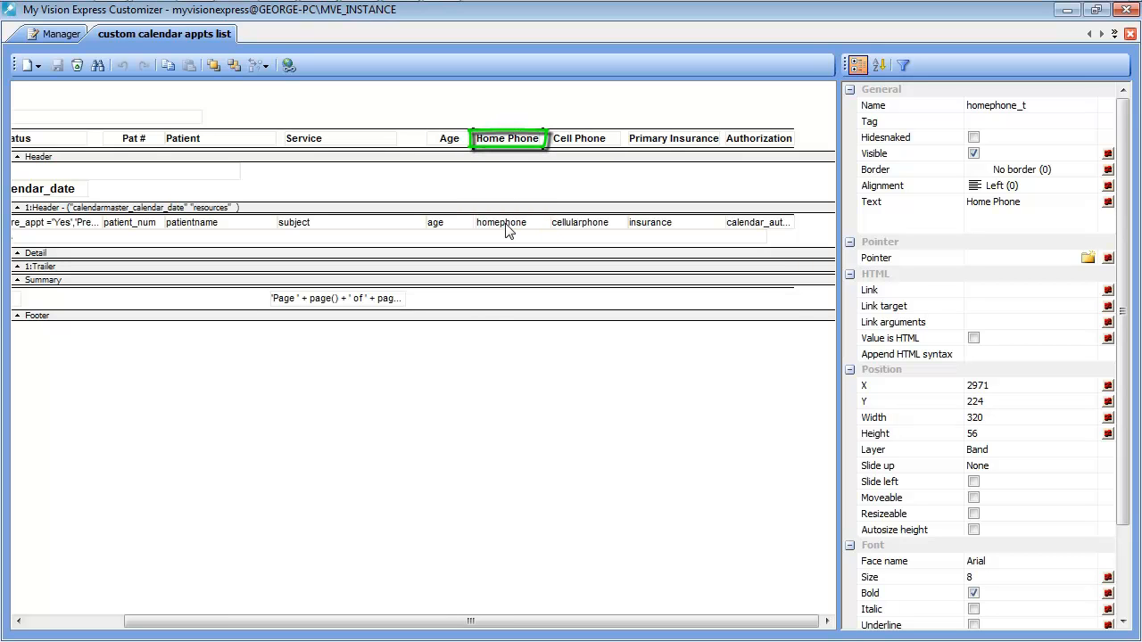
{"action": "left_click", "coordinate": [500, 223]}
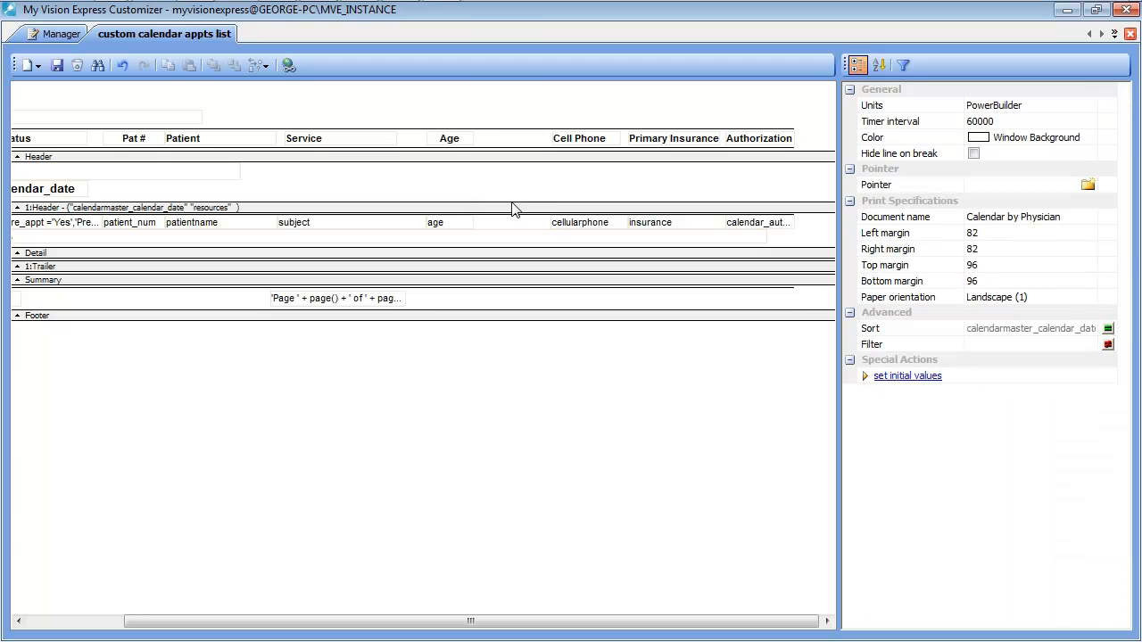
{"action": "mouse_move", "coordinate": [540, 198]}
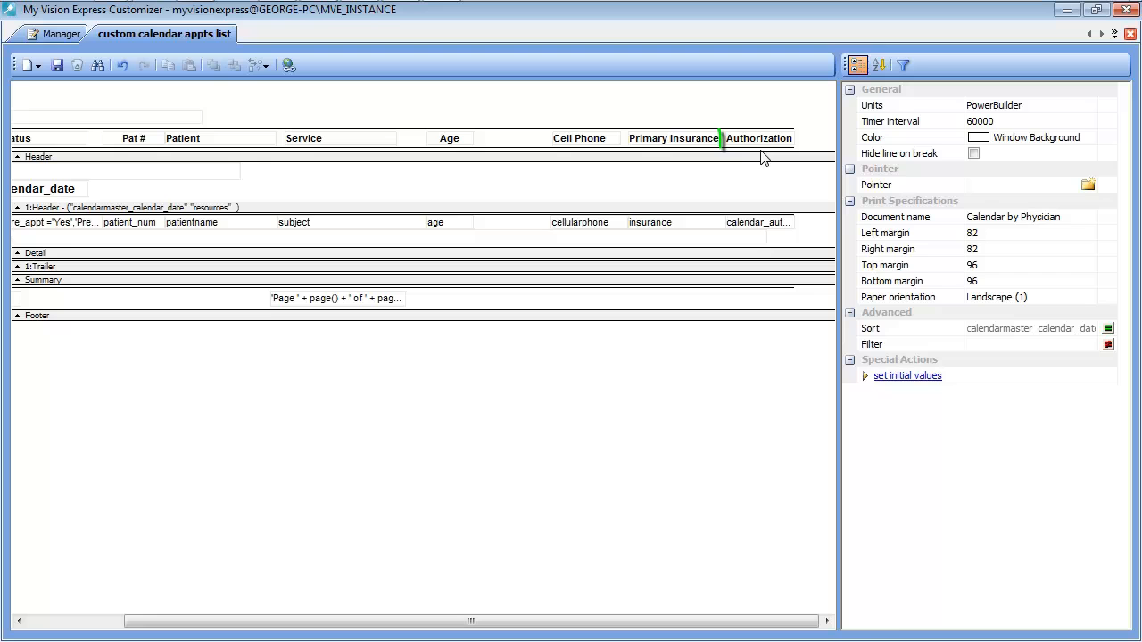
{"action": "left_click", "coordinate": [759, 138]}
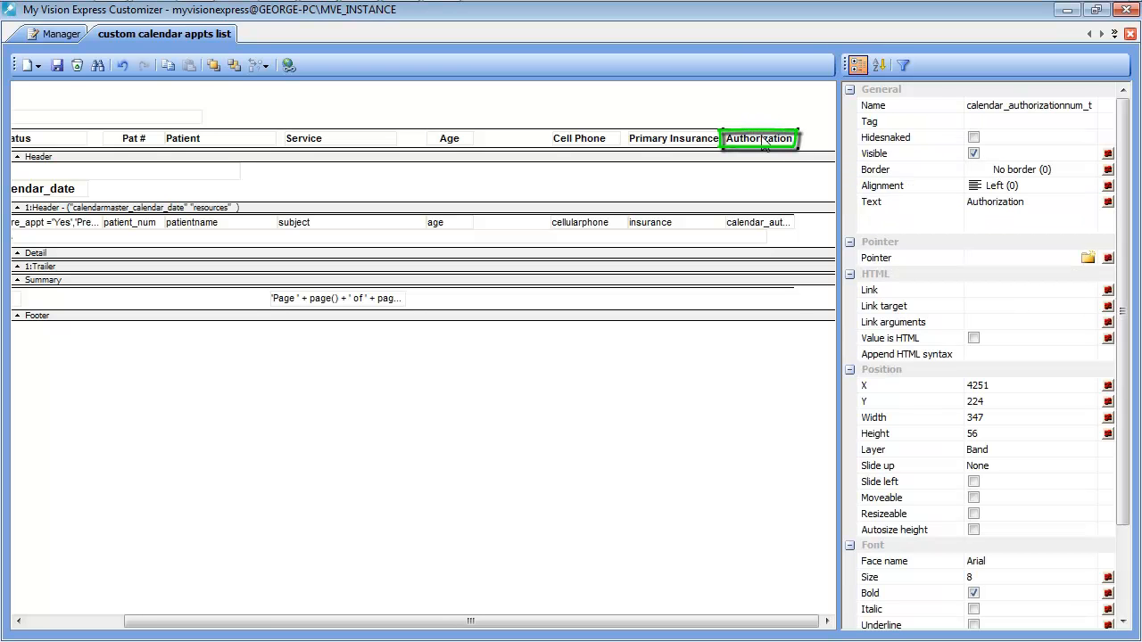
{"action": "left_click", "coordinate": [763, 222]}
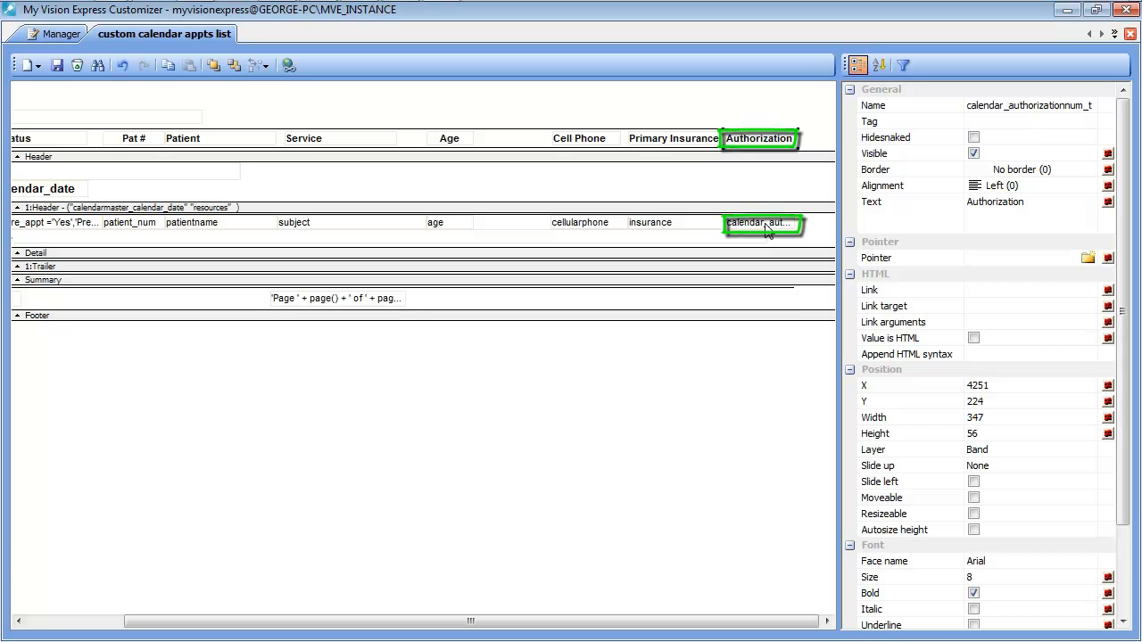
{"action": "scroll", "scroll_direction": "down", "scroll_amount": 3}
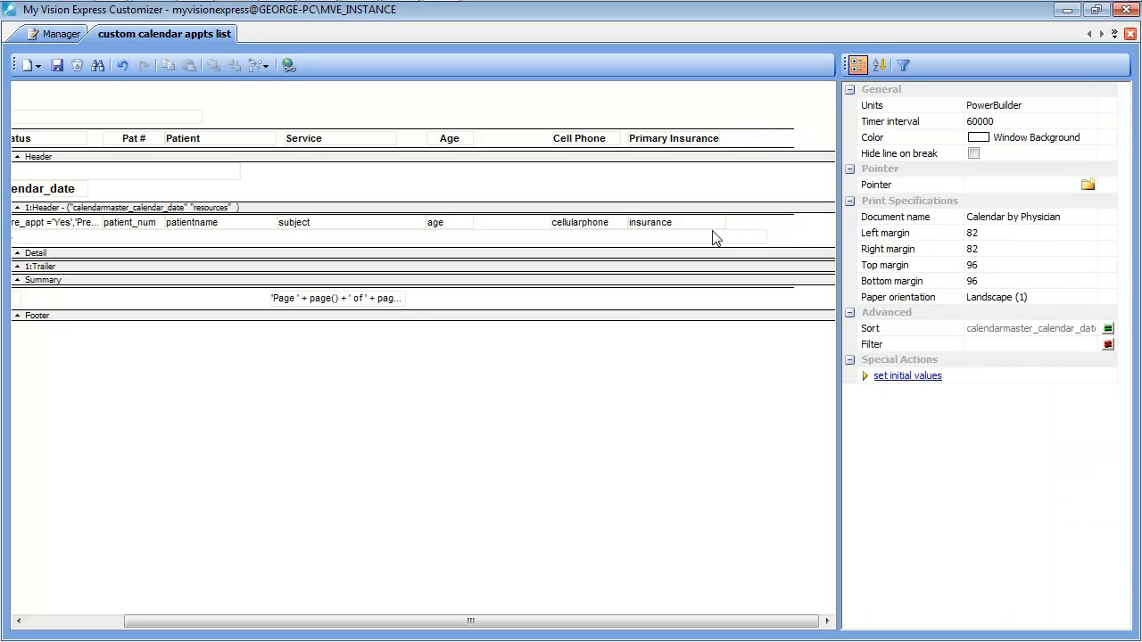
{"action": "mouse_move", "coordinate": [571, 174]}
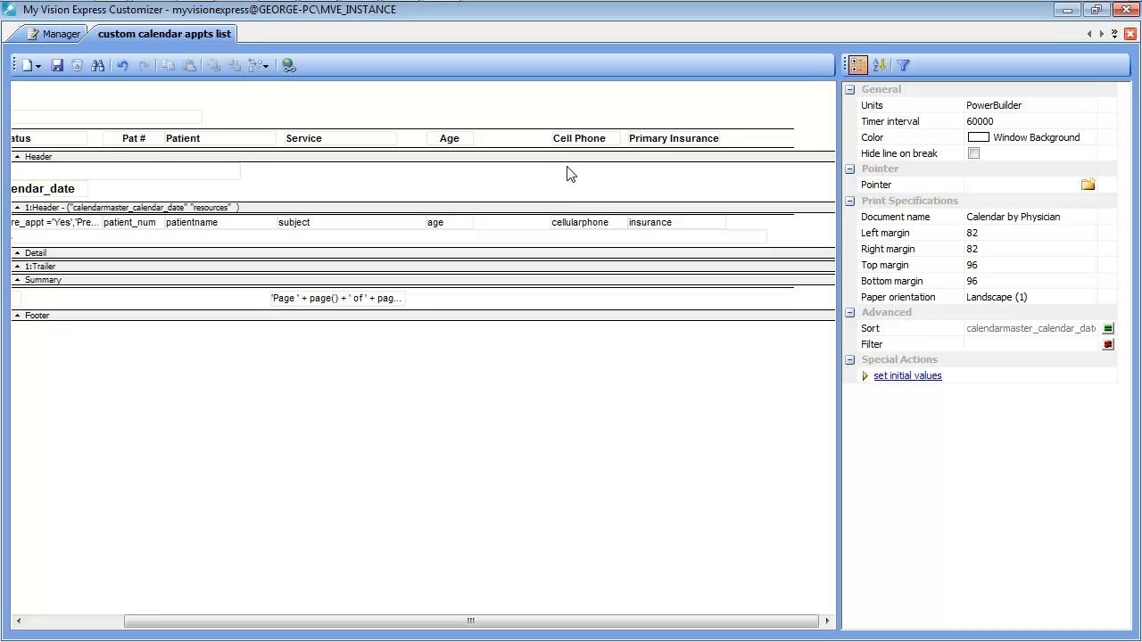
Step: Select the Cell Phone and Primary Insurance headings together with their data fields
{"action": "left_click", "coordinate": [547, 138]}
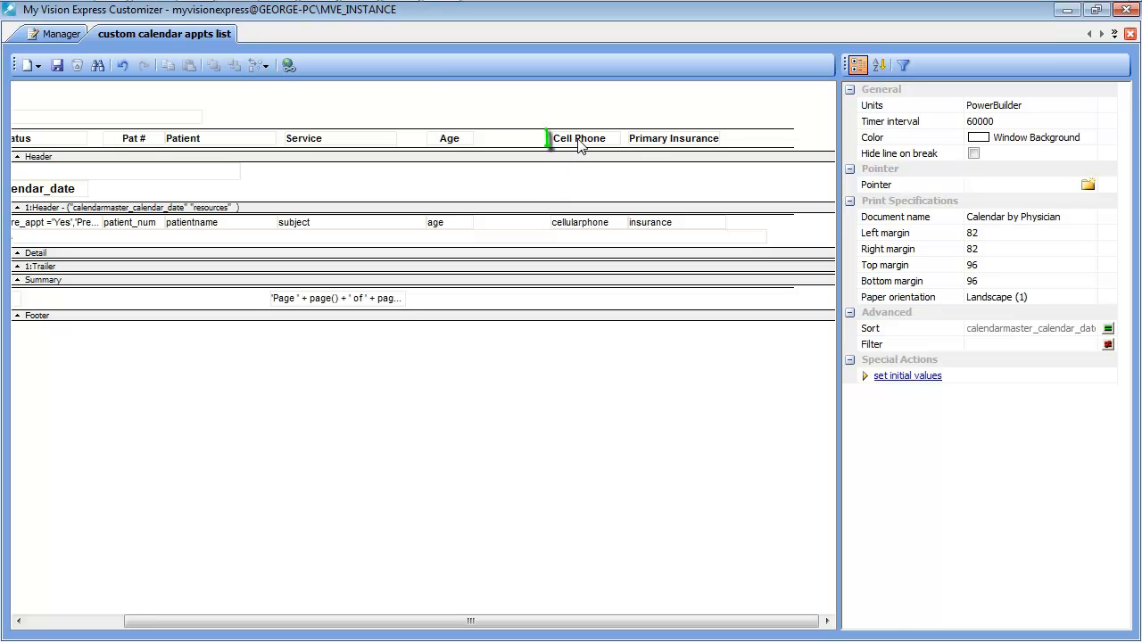
{"action": "left_click", "coordinate": [580, 138]}
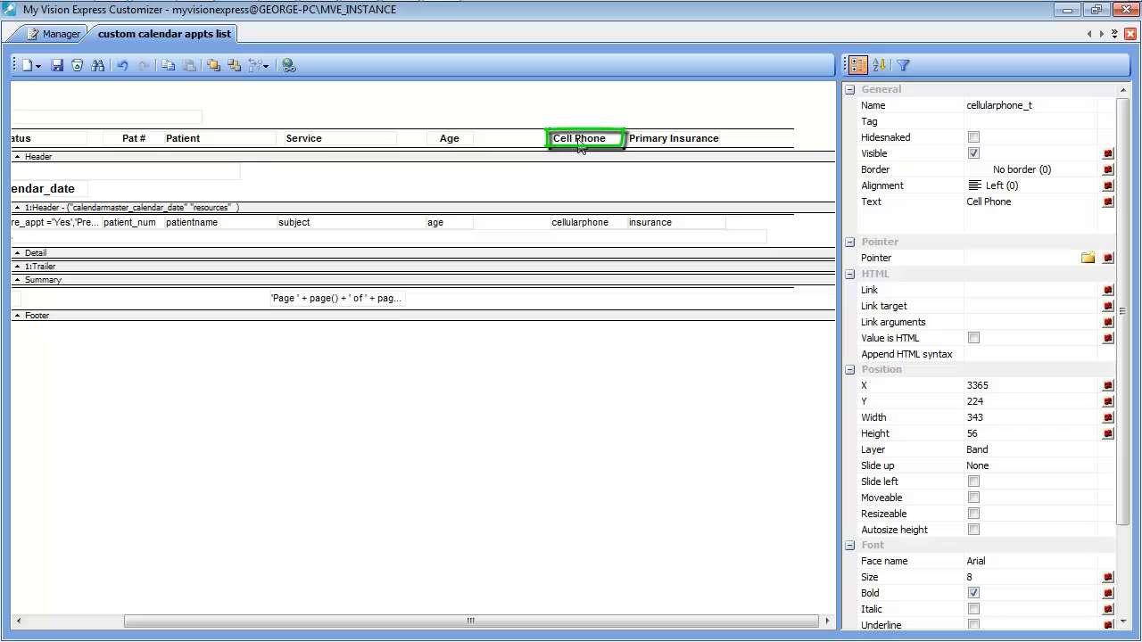
{"action": "left_click", "coordinate": [677, 138]}
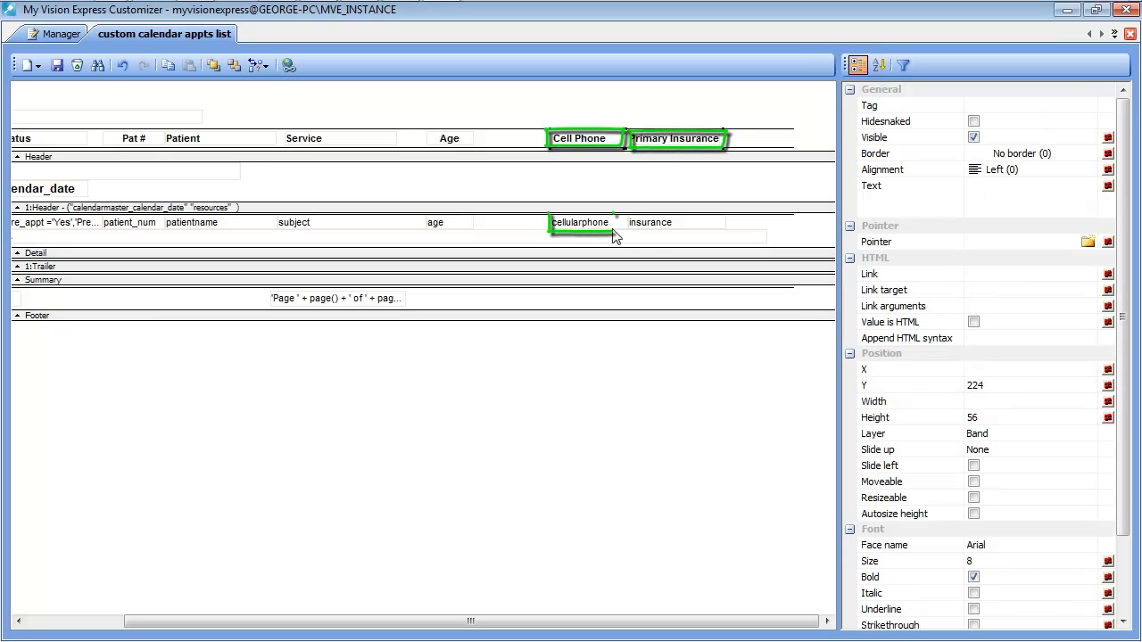
{"action": "left_click", "coordinate": [651, 222]}
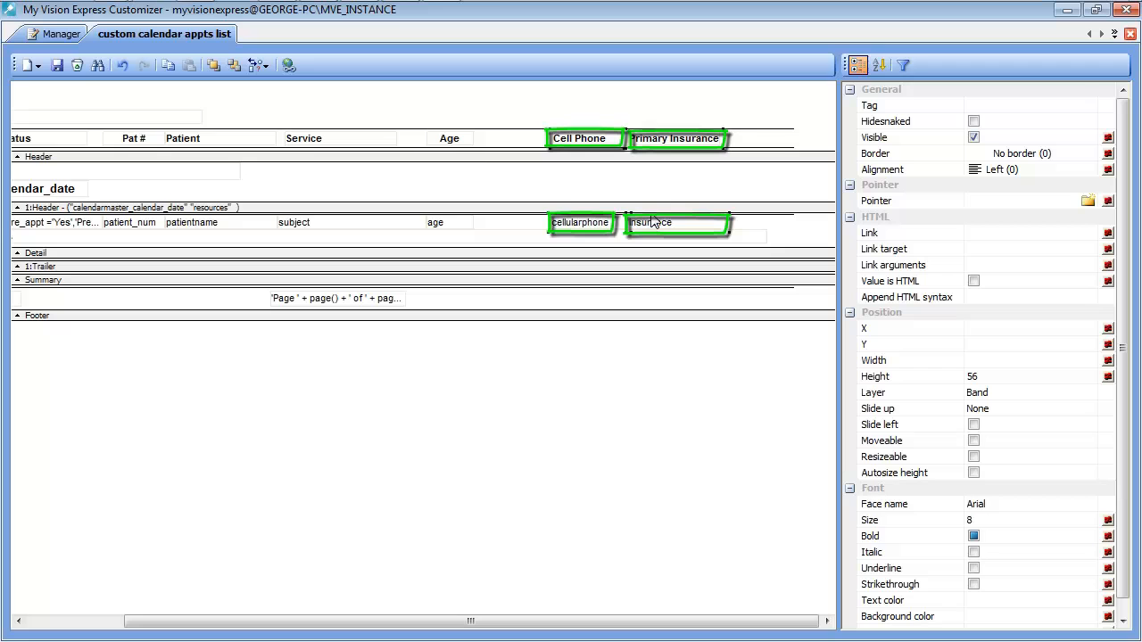
{"action": "mouse_move", "coordinate": [611, 165]}
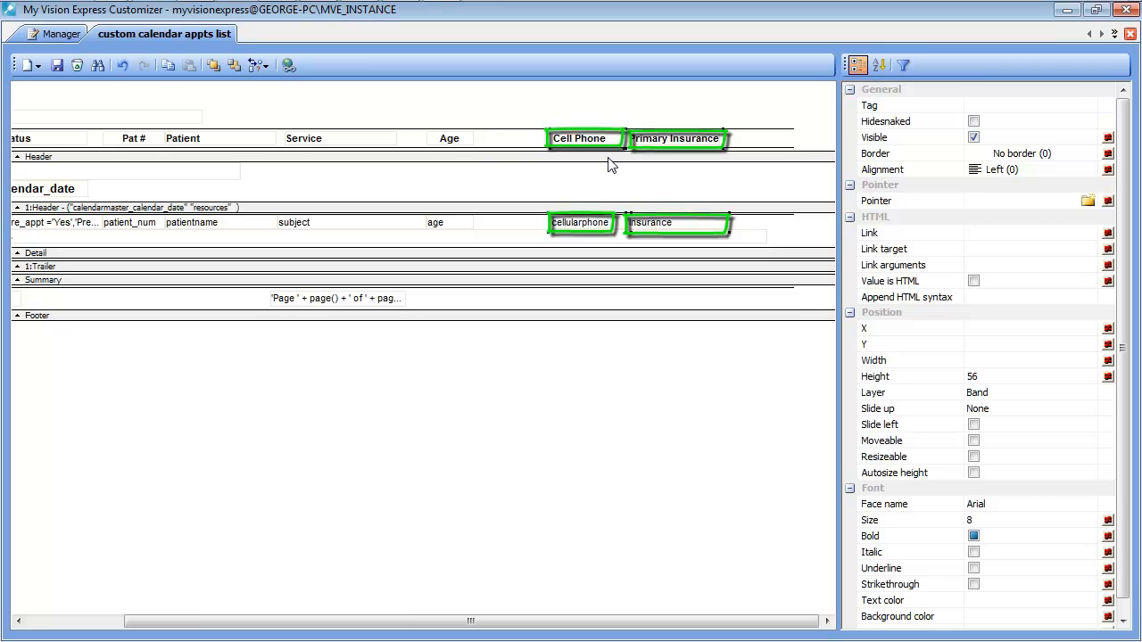
{"action": "mouse_move", "coordinate": [687, 239]}
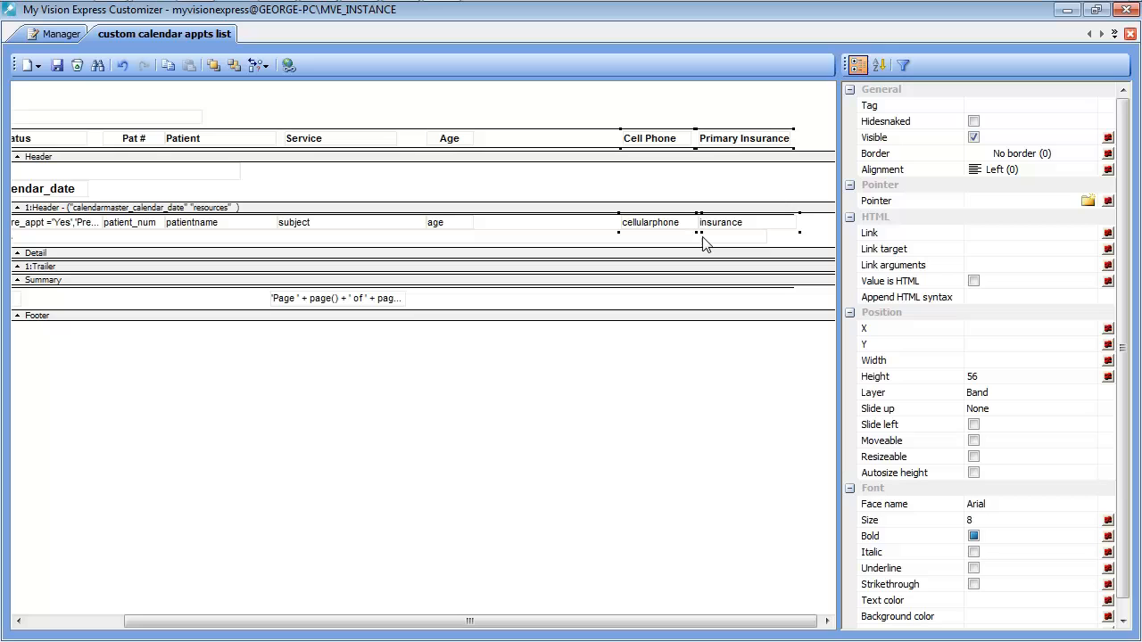
{"action": "mouse_move", "coordinate": [564, 221]}
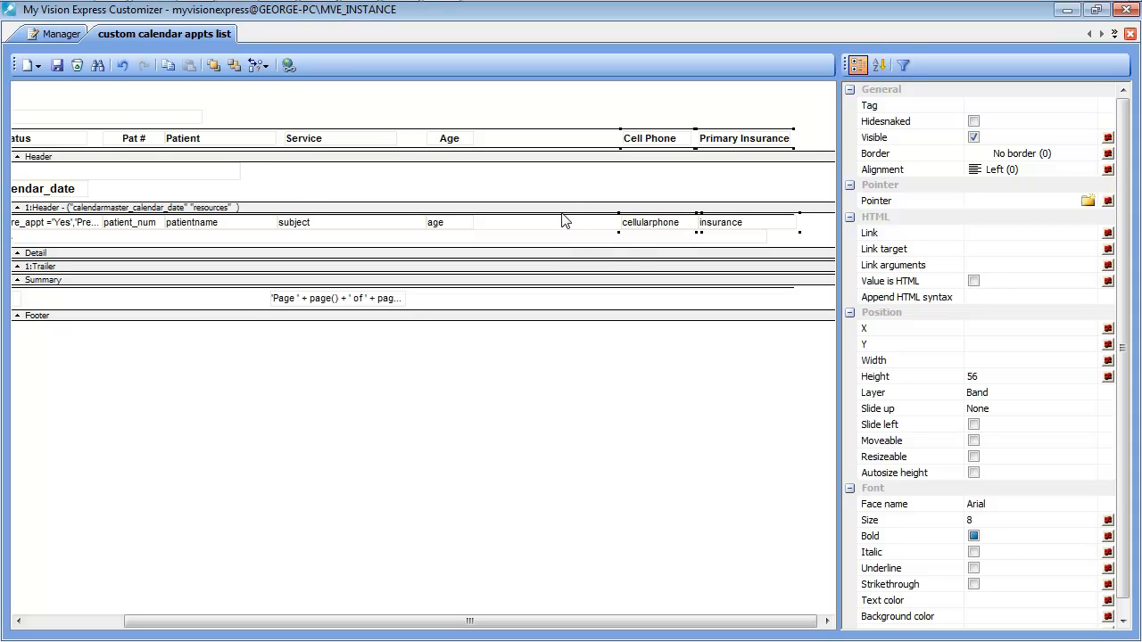
{"action": "mouse_move", "coordinate": [547, 182]}
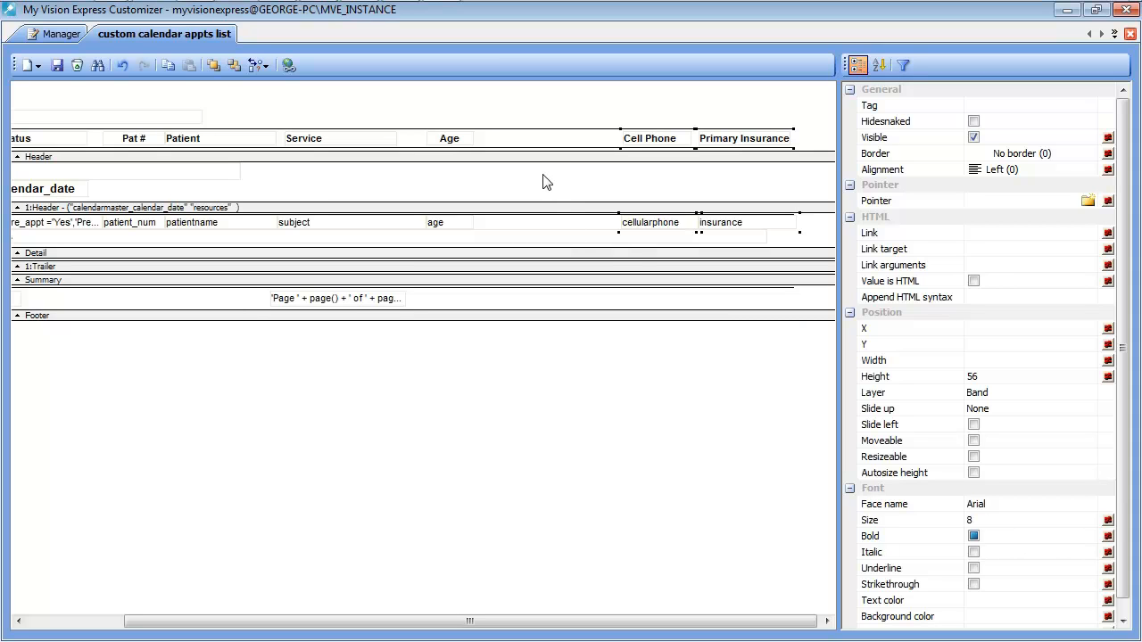
{"action": "mouse_move", "coordinate": [540, 147]}
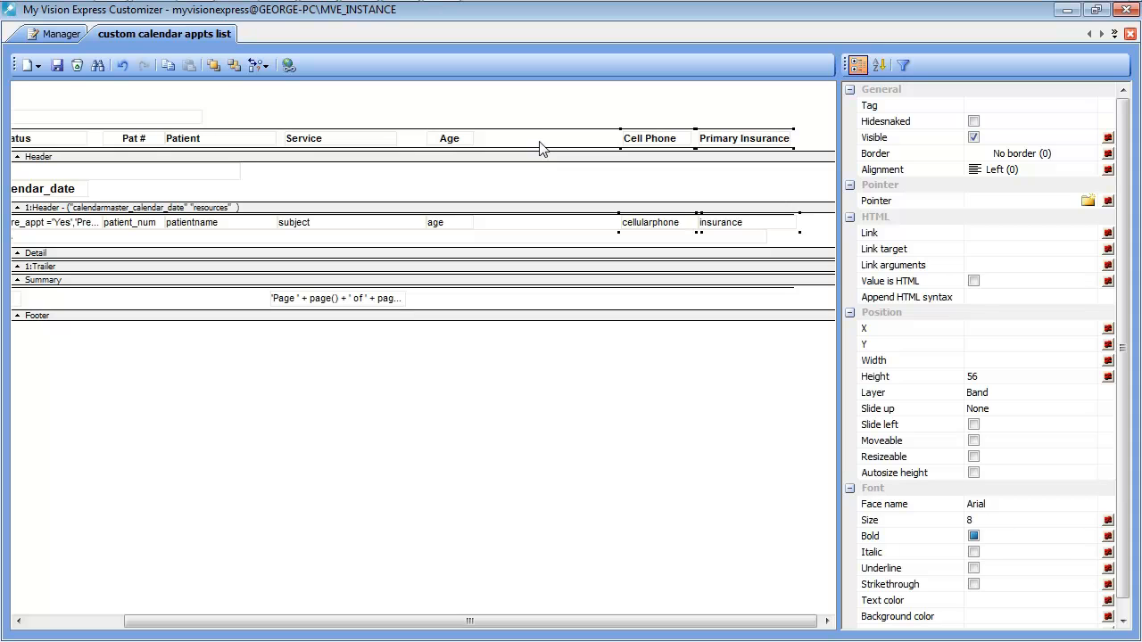
{"action": "mouse_move", "coordinate": [534, 144]}
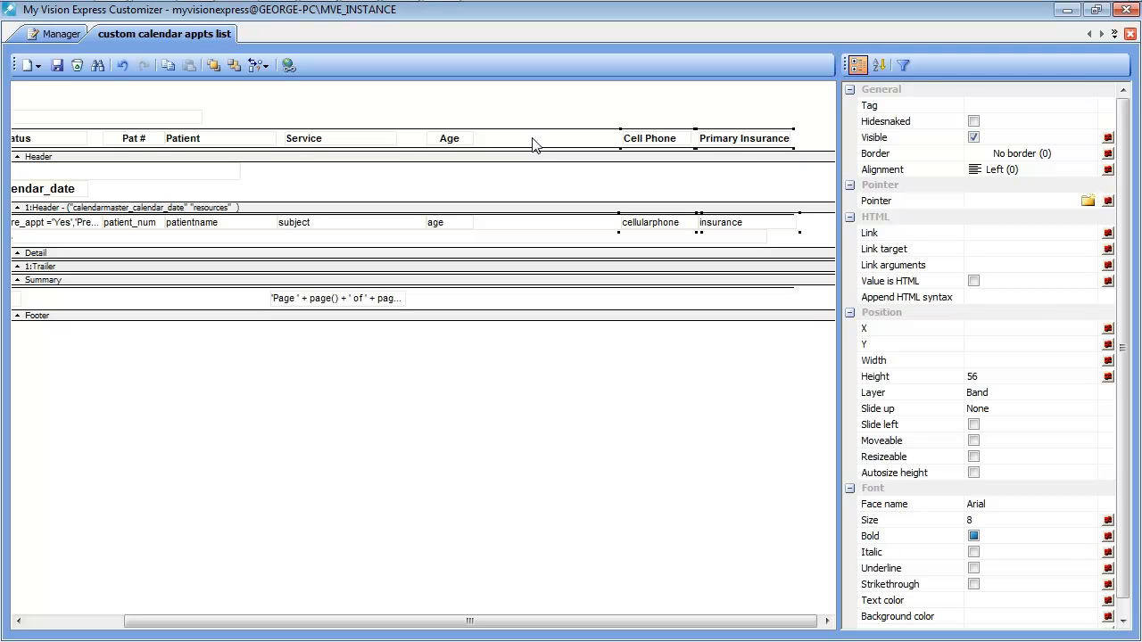
Step: Insert a header text label reading 'E-mail' in the gap after Age
{"action": "right_click", "coordinate": [534, 144]}
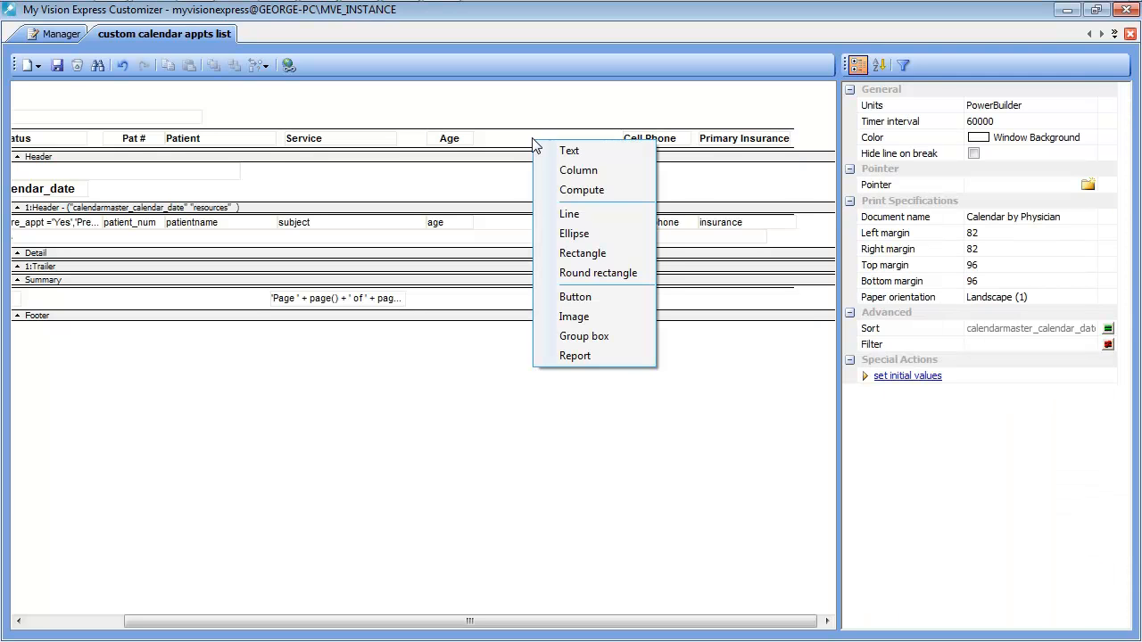
{"action": "mouse_move", "coordinate": [589, 150]}
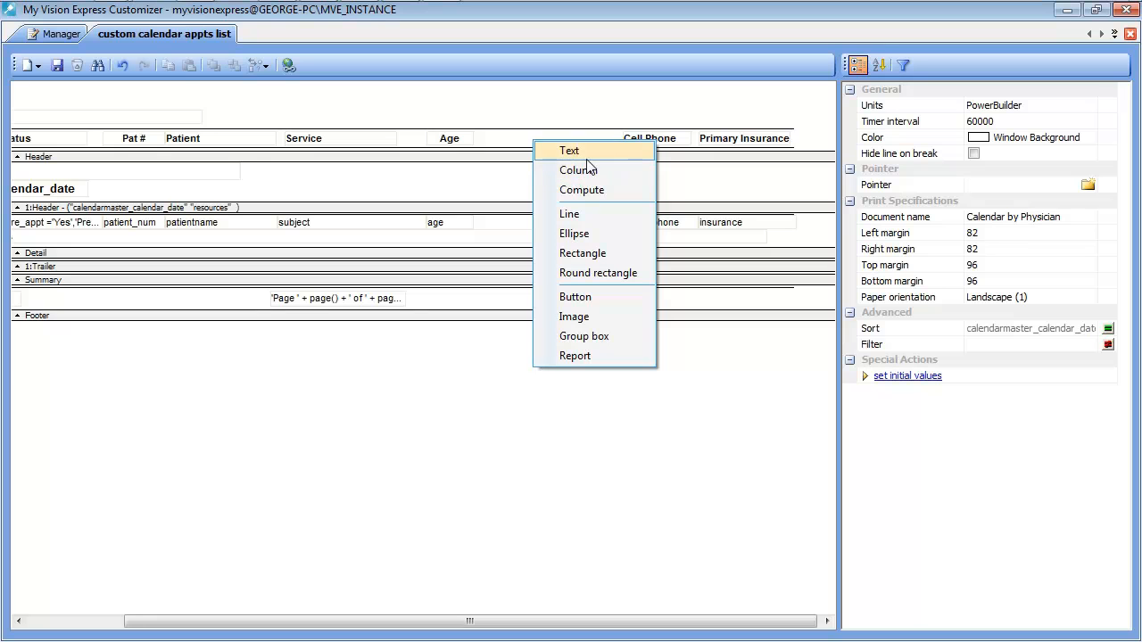
{"action": "left_click", "coordinate": [569, 150]}
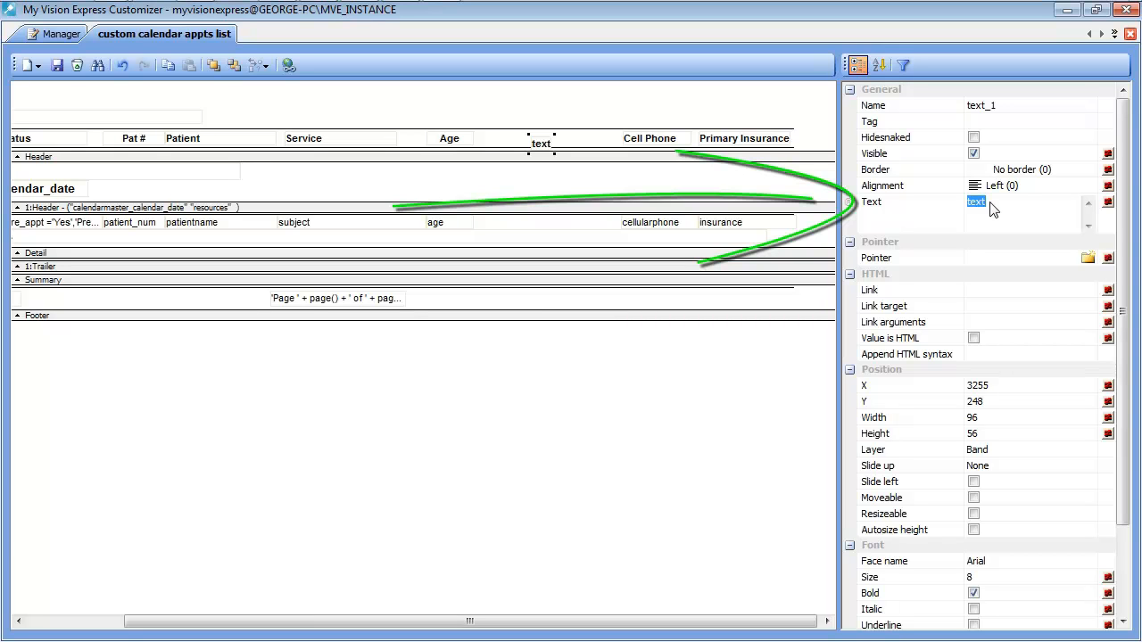
{"action": "type", "text": "E"}
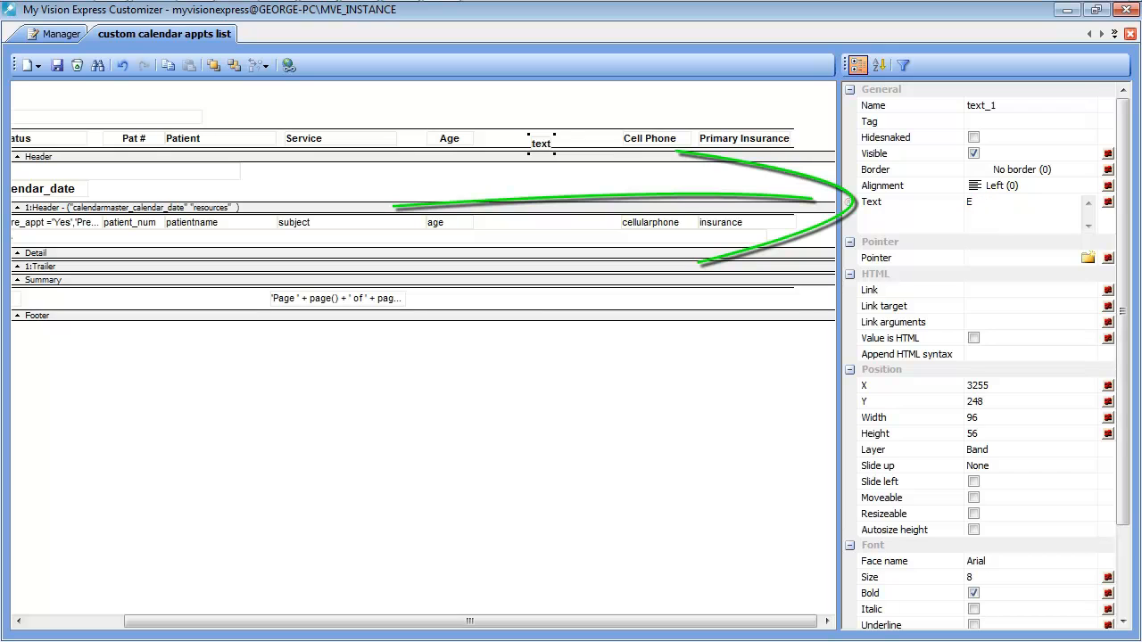
{"action": "type", "text": "-ma"}
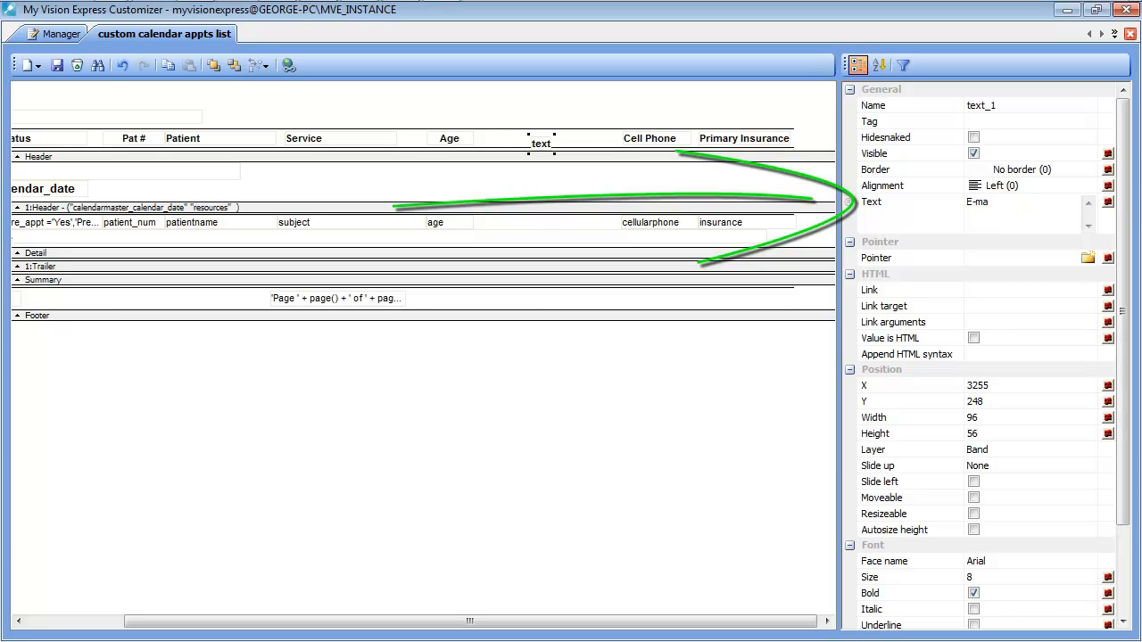
{"action": "type", "text": "il"}
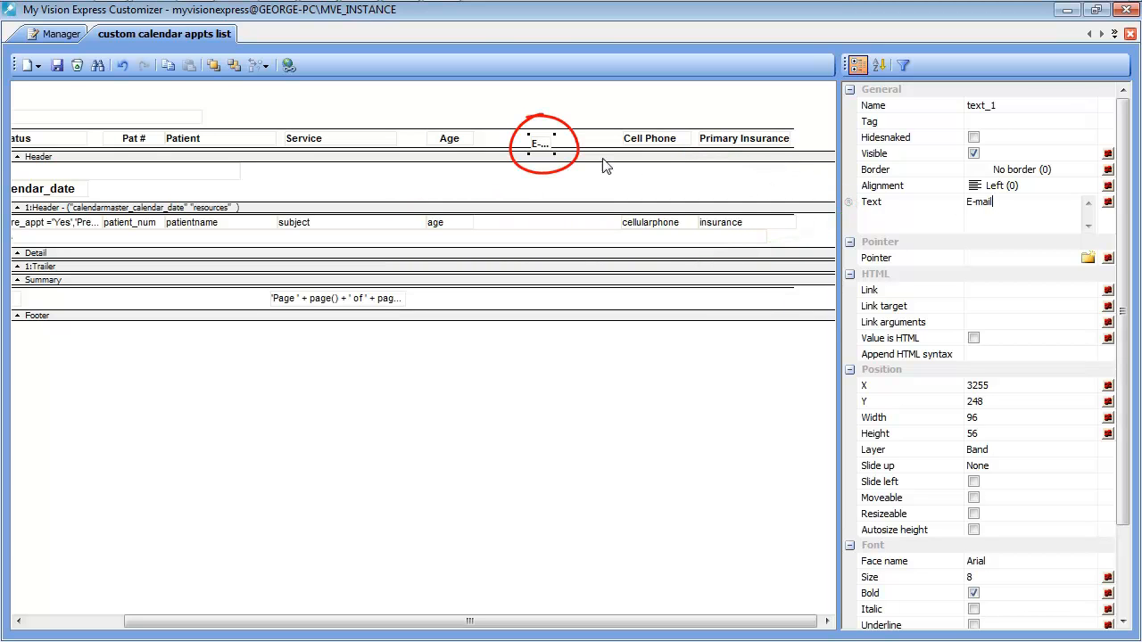
{"action": "mouse_move", "coordinate": [533, 140]}
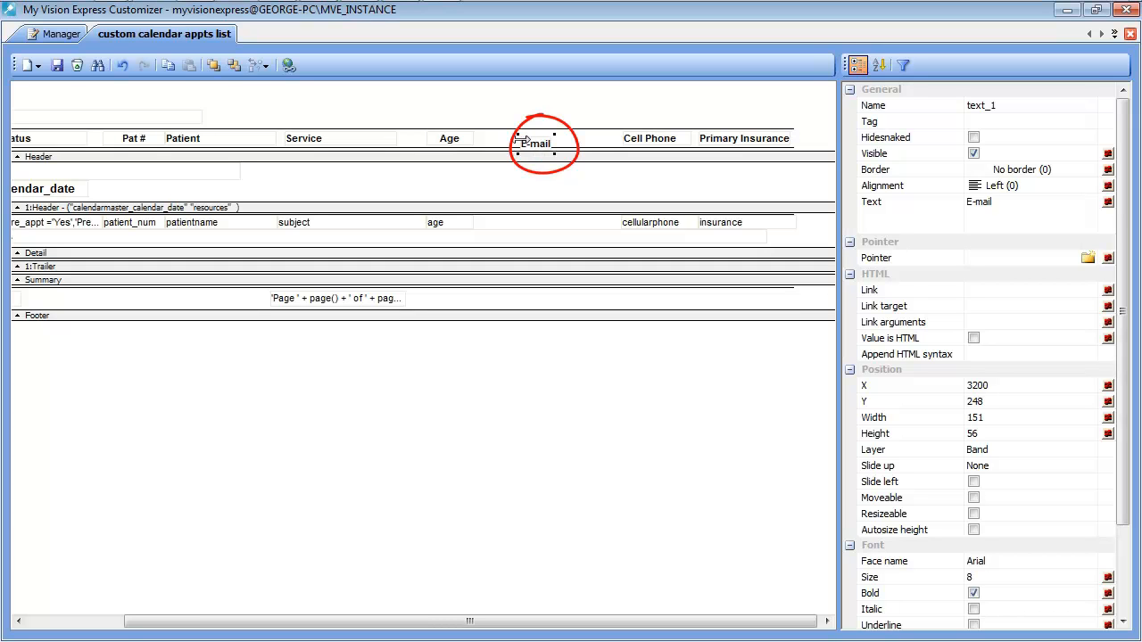
{"action": "mouse_move", "coordinate": [522, 147]}
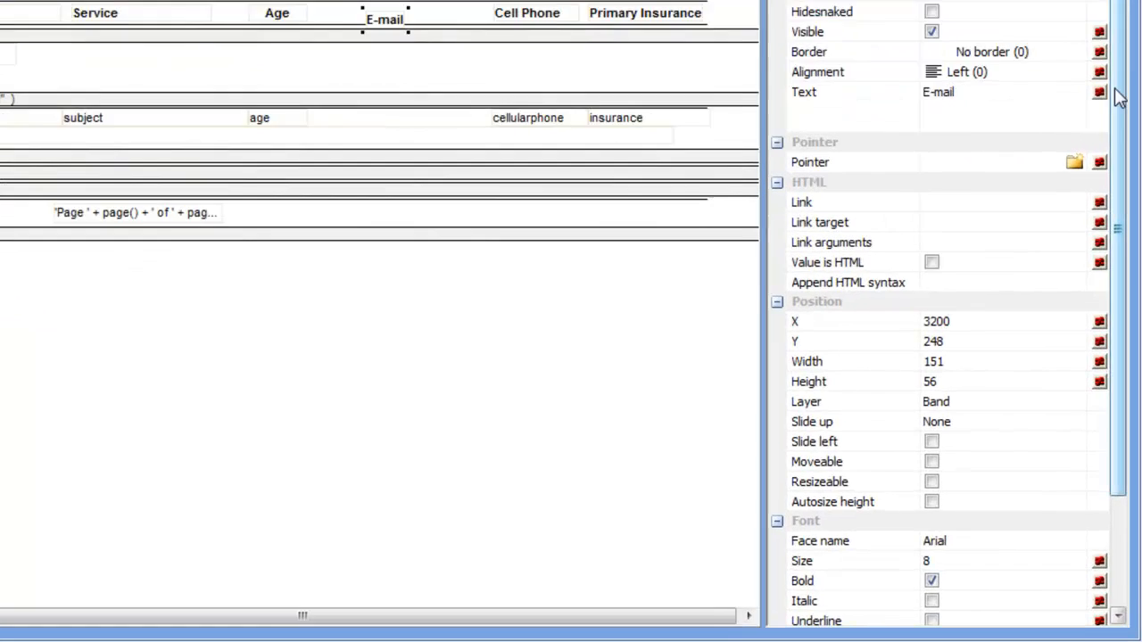
{"action": "scroll", "scroll_direction": "down", "scroll_amount": 3}
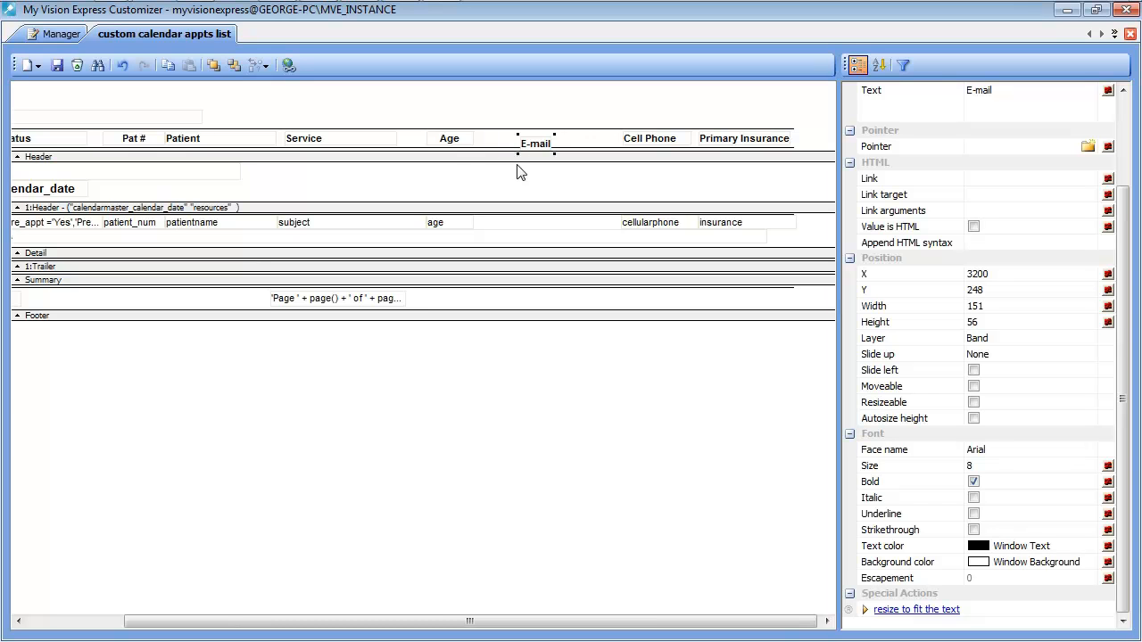
{"action": "mouse_move", "coordinate": [452, 147]}
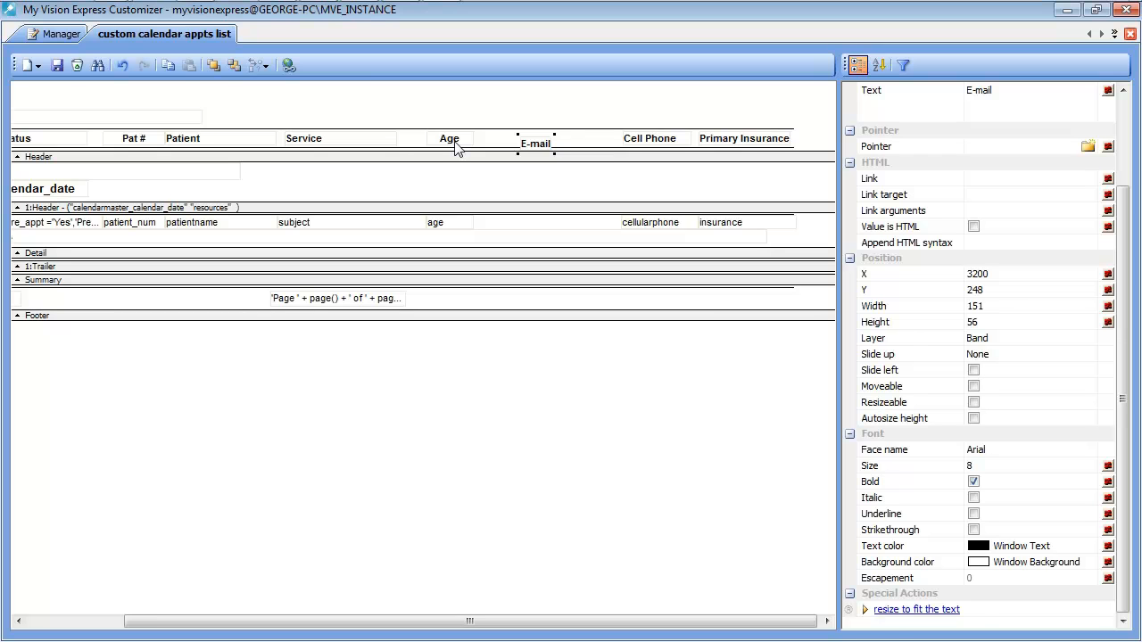
Step: Align the E-mail heading to the Age heading with the alignment options
{"action": "left_click", "coordinate": [449, 137]}
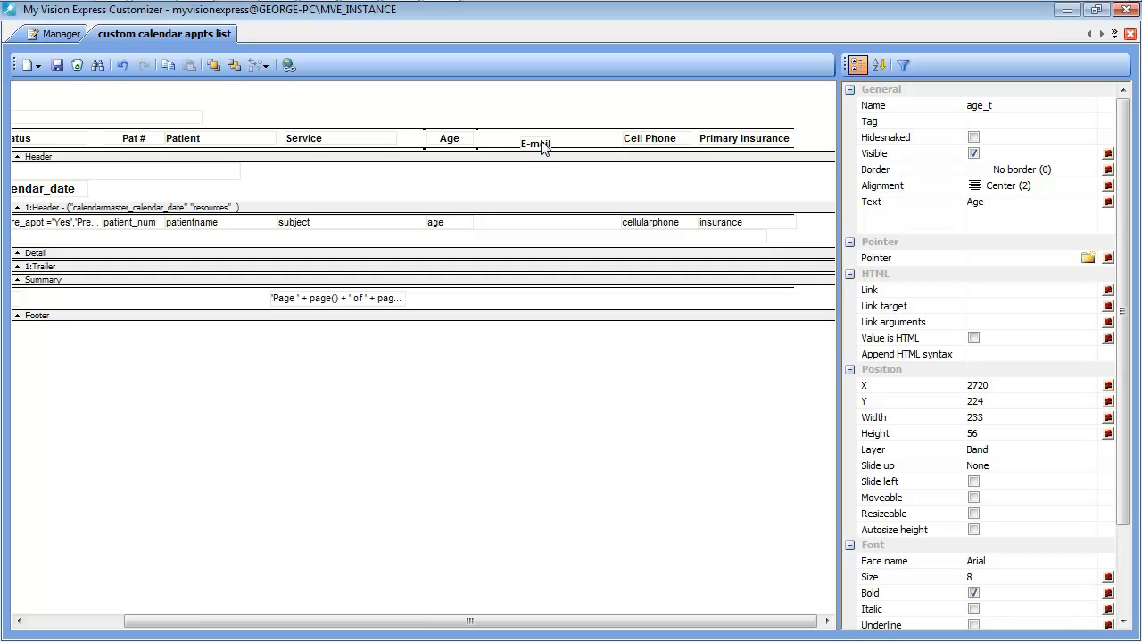
{"action": "left_click", "coordinate": [448, 137]}
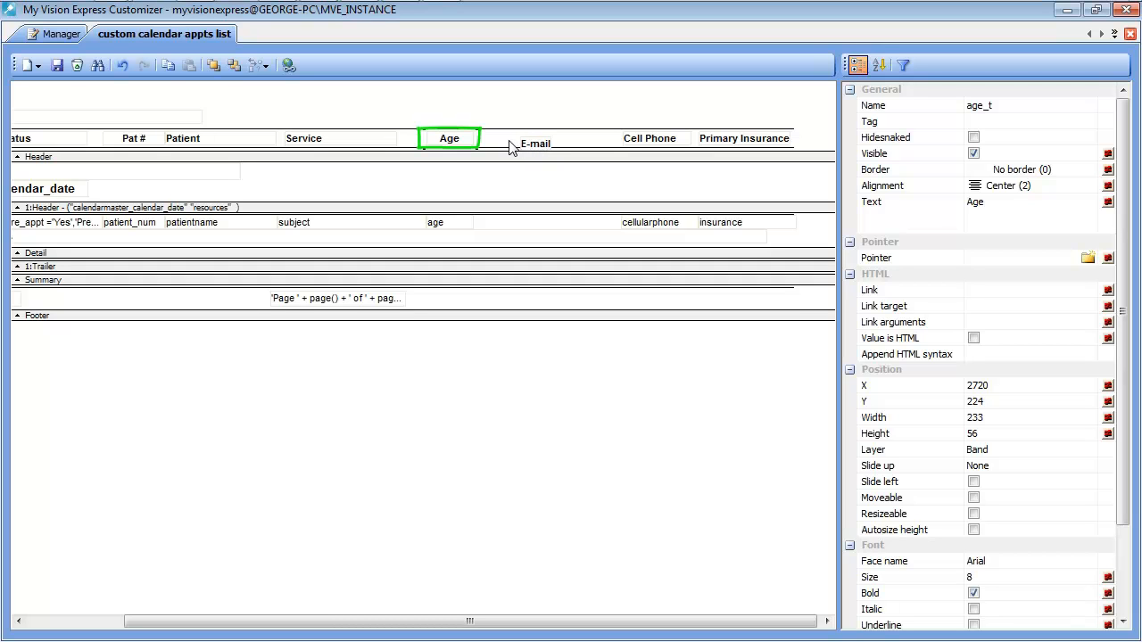
{"action": "mouse_move", "coordinate": [486, 156]}
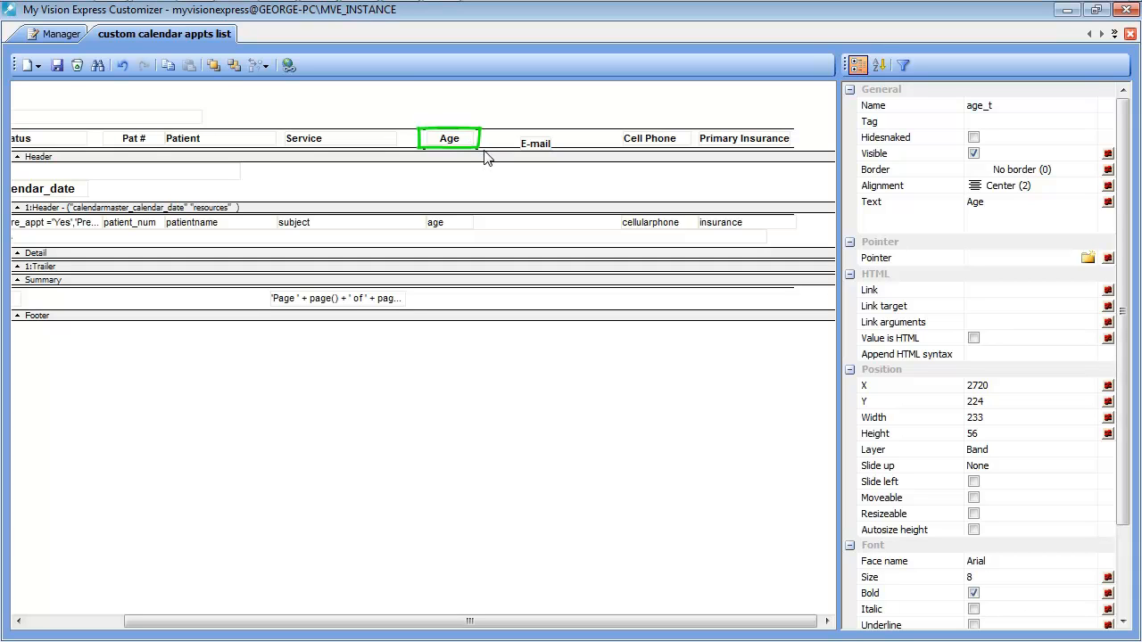
{"action": "left_click", "coordinate": [535, 143]}
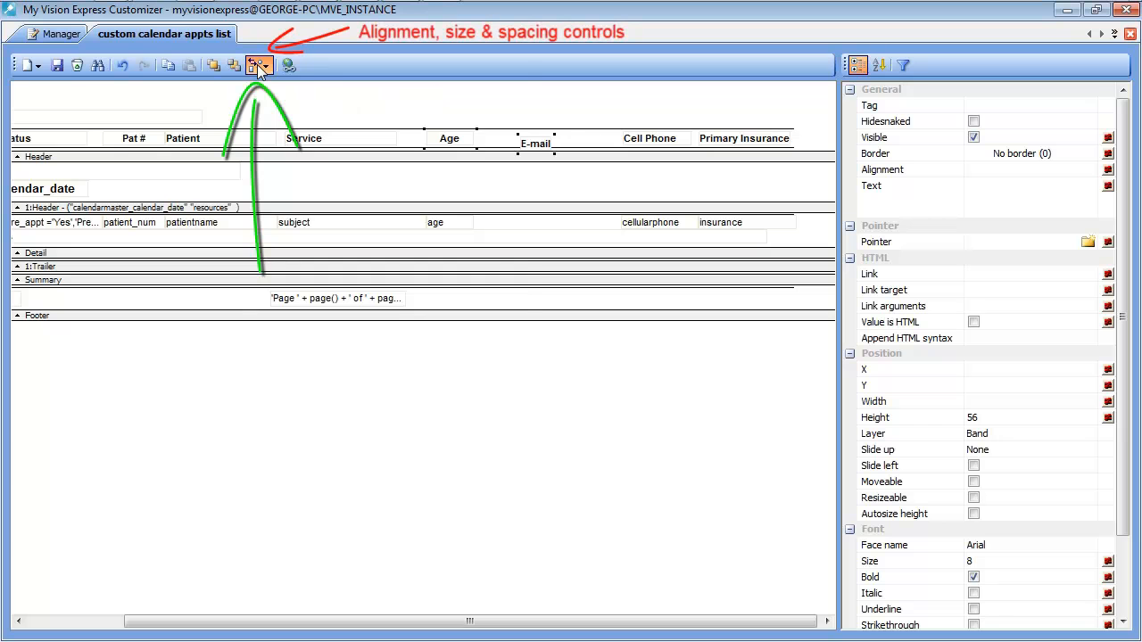
{"action": "left_click", "coordinate": [259, 64]}
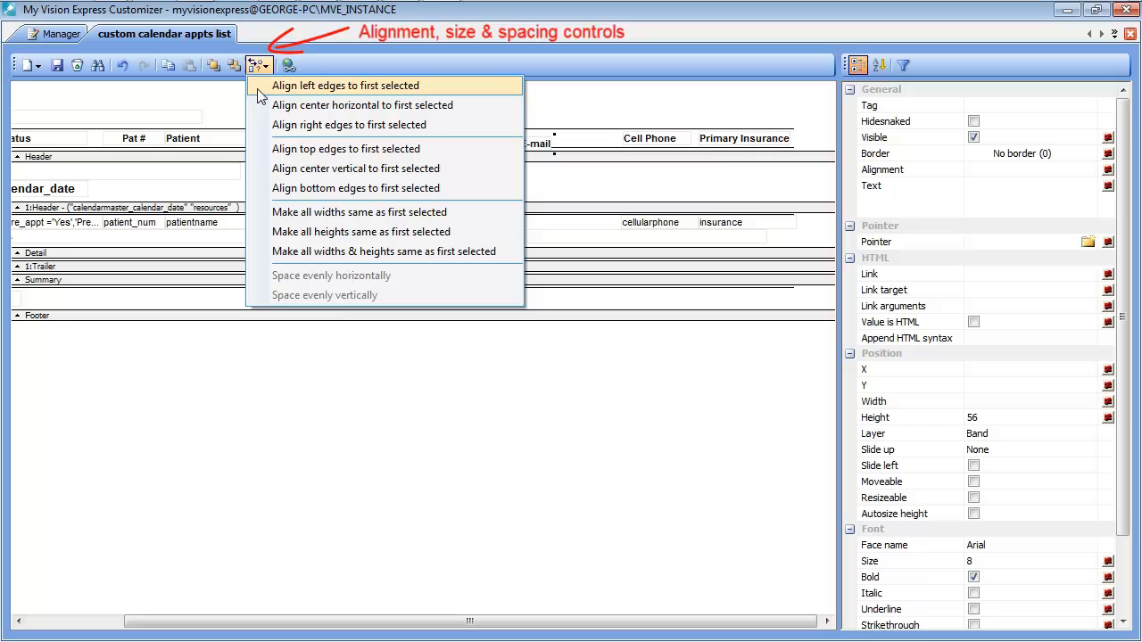
{"action": "mouse_move", "coordinate": [272, 189]}
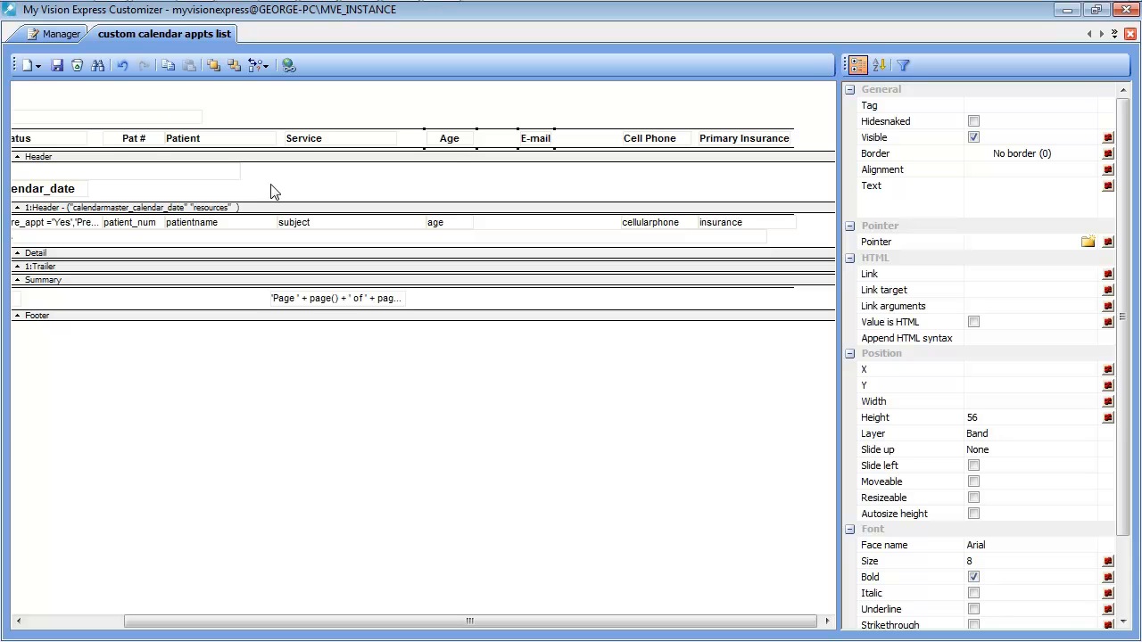
{"action": "mouse_move", "coordinate": [526, 193]}
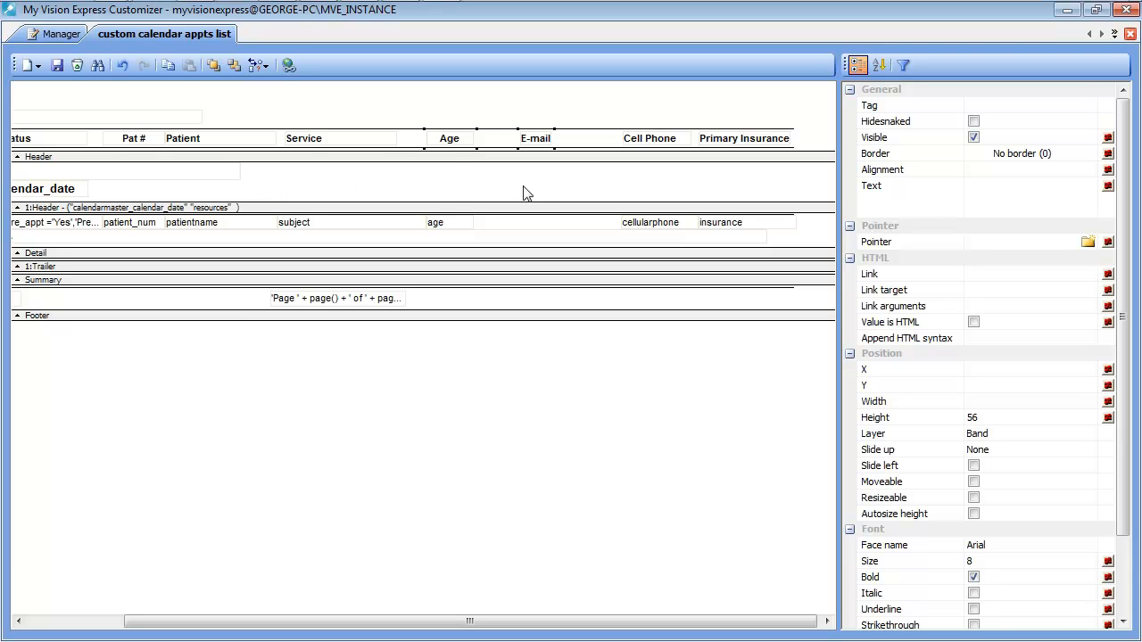
{"action": "mouse_move", "coordinate": [532, 185]}
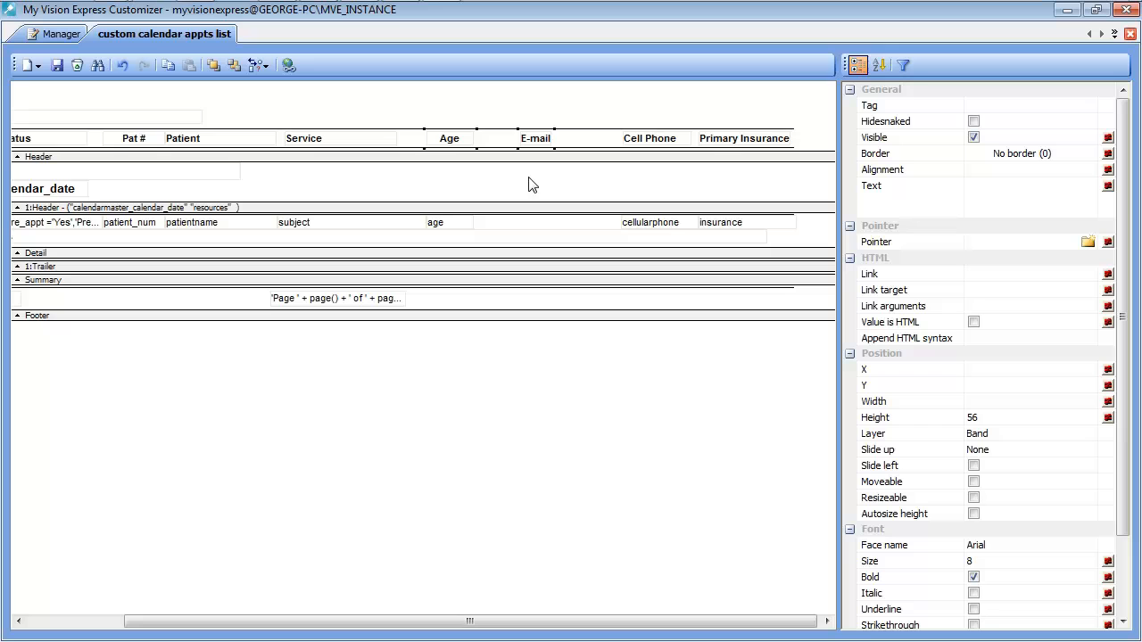
{"action": "mouse_move", "coordinate": [538, 221]}
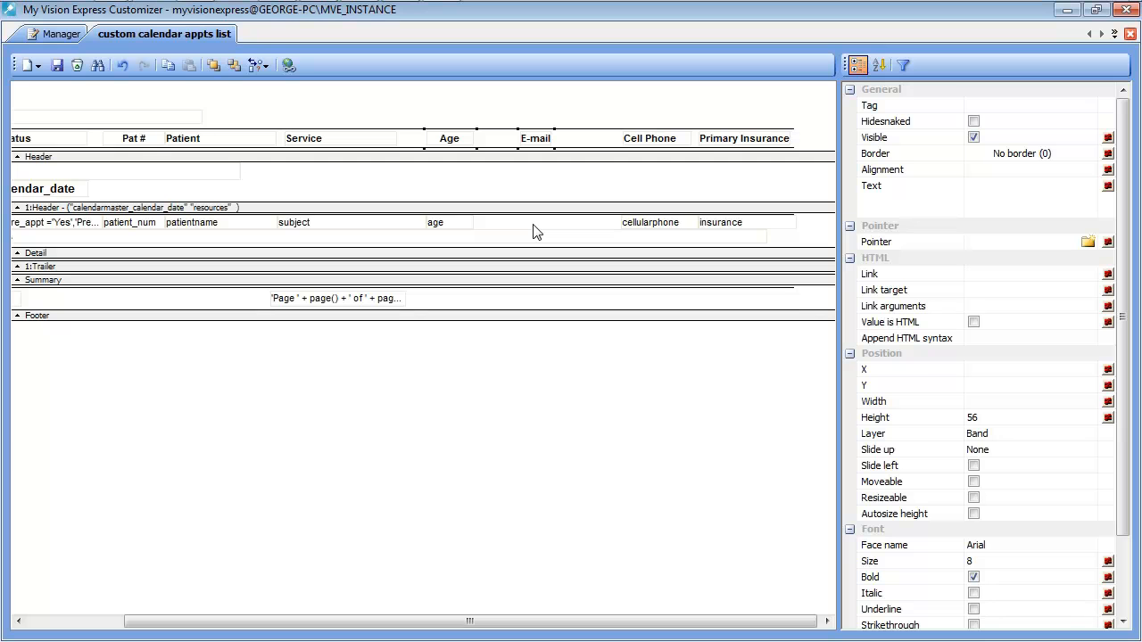
{"action": "right_click", "coordinate": [535, 232]}
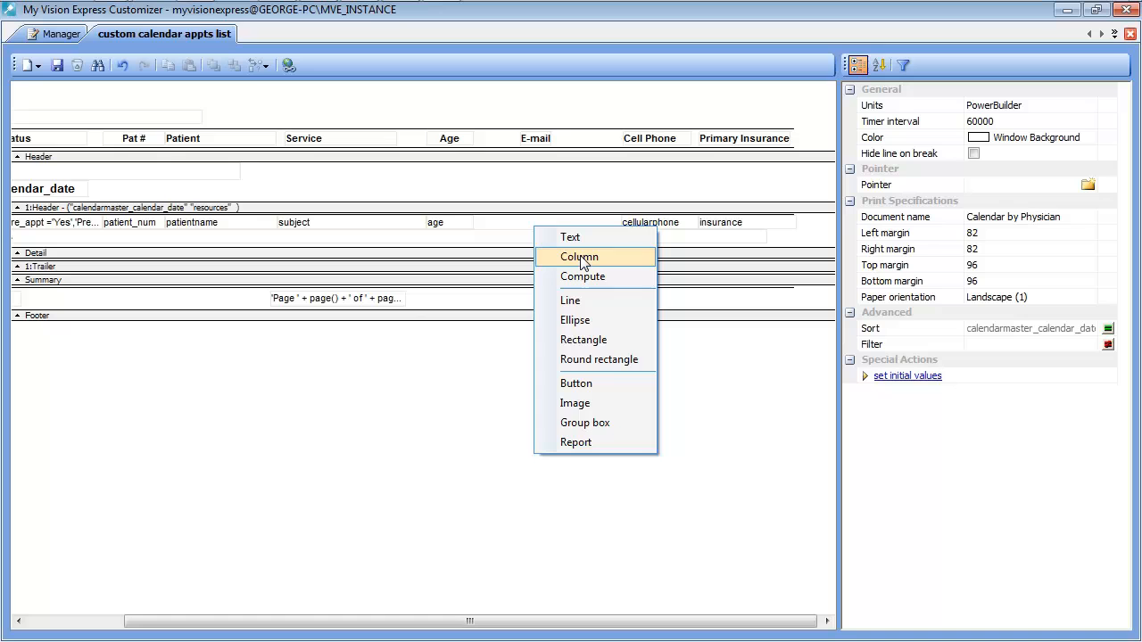
Step: Insert the contacts emailname column into the detail row under E-mail
{"action": "left_click", "coordinate": [578, 256]}
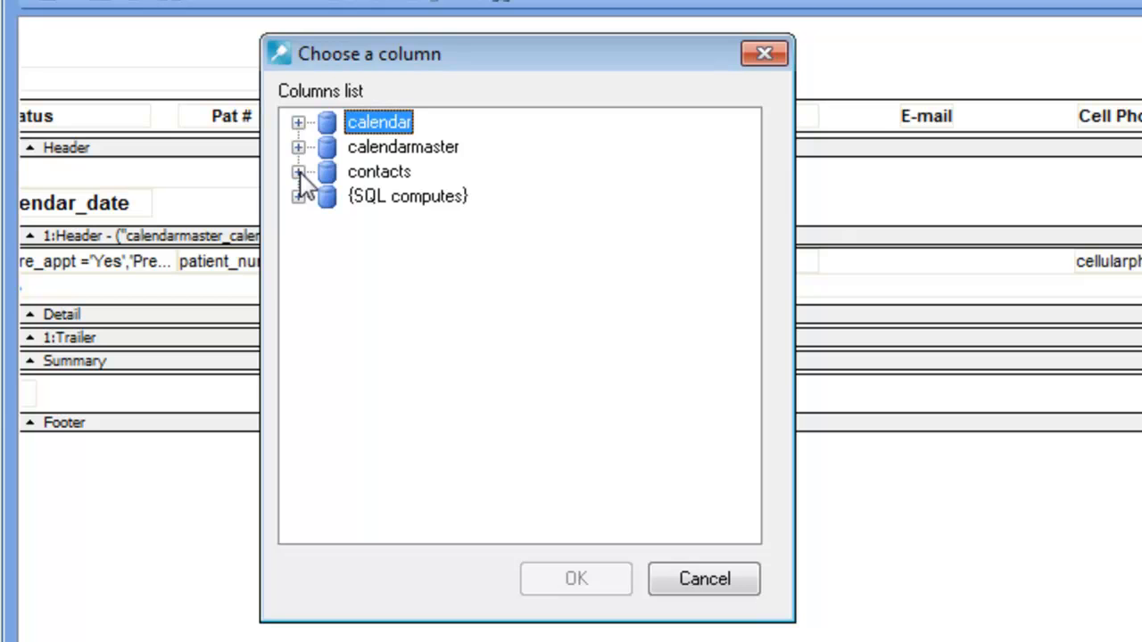
{"action": "left_click", "coordinate": [298, 172]}
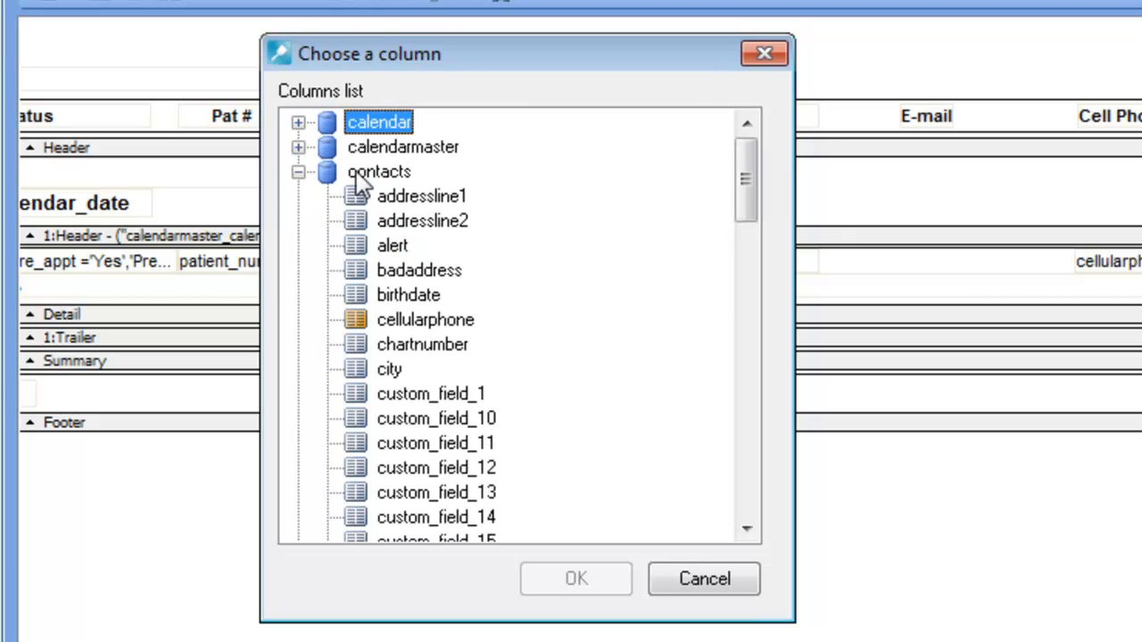
{"action": "left_click", "coordinate": [297, 146]}
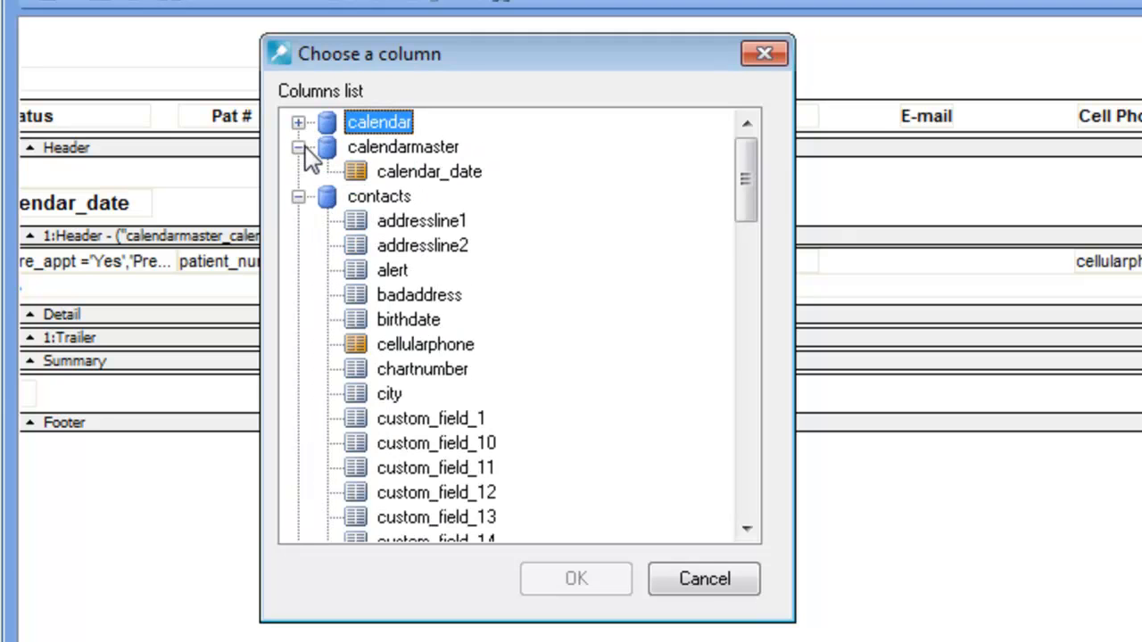
{"action": "left_click", "coordinate": [297, 146]}
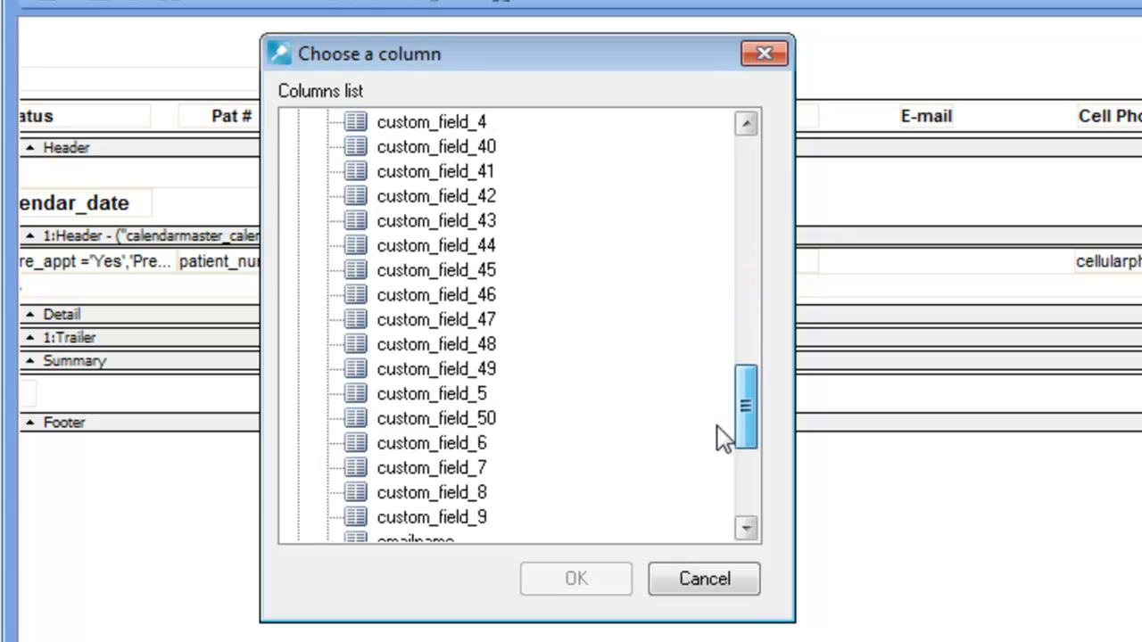
{"action": "scroll", "scroll_direction": "down", "scroll_amount": 3}
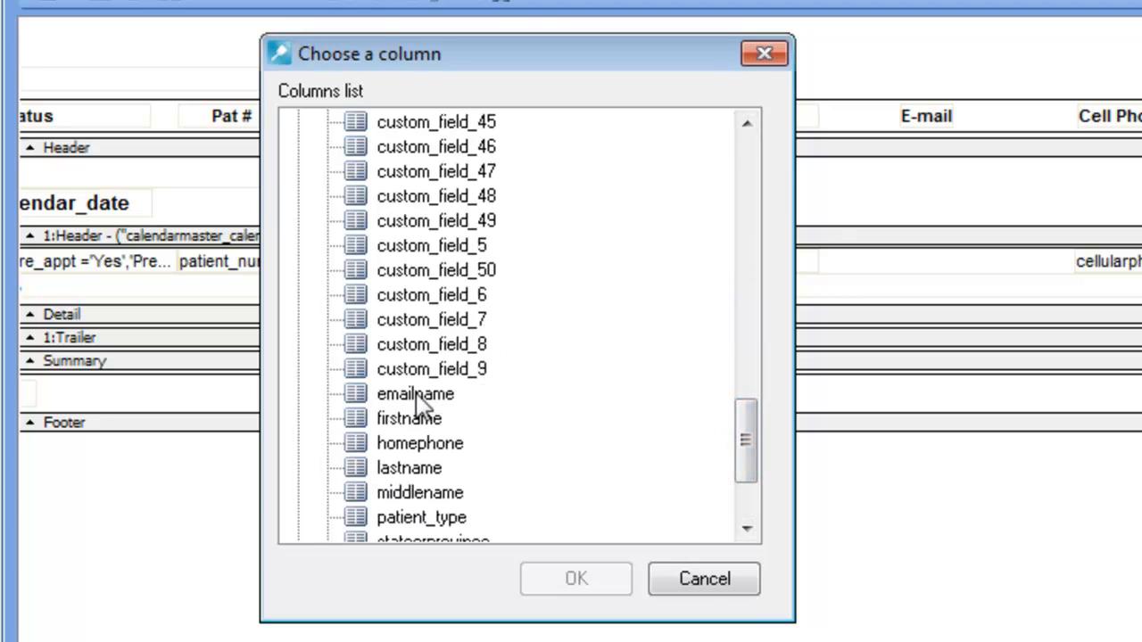
{"action": "left_click", "coordinate": [702, 578]}
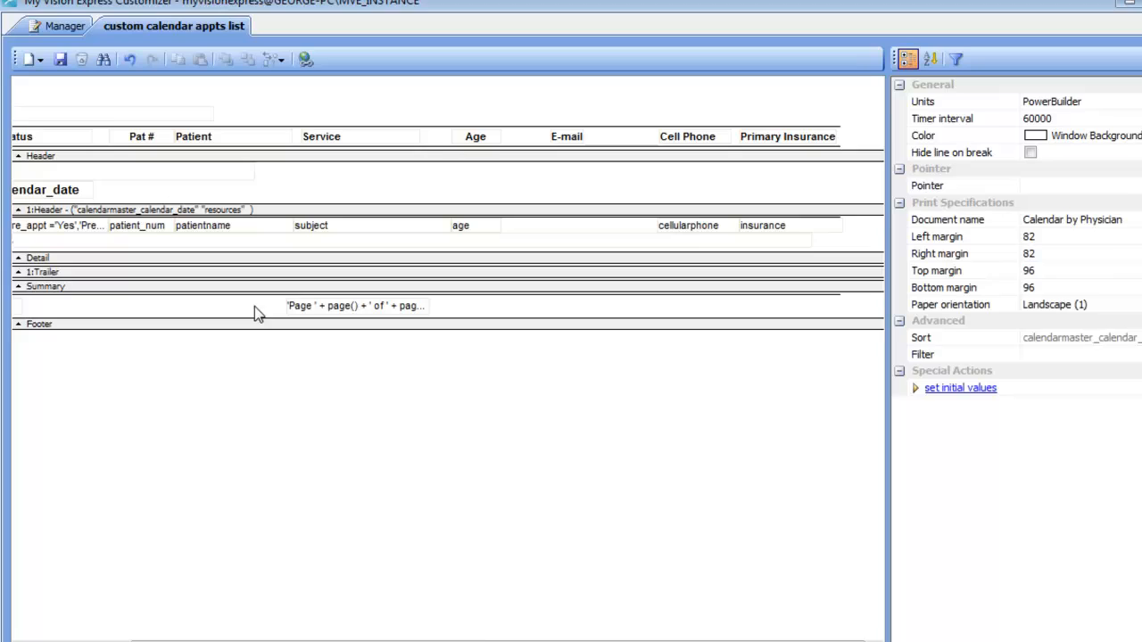
{"action": "left_click", "coordinate": [576, 231]}
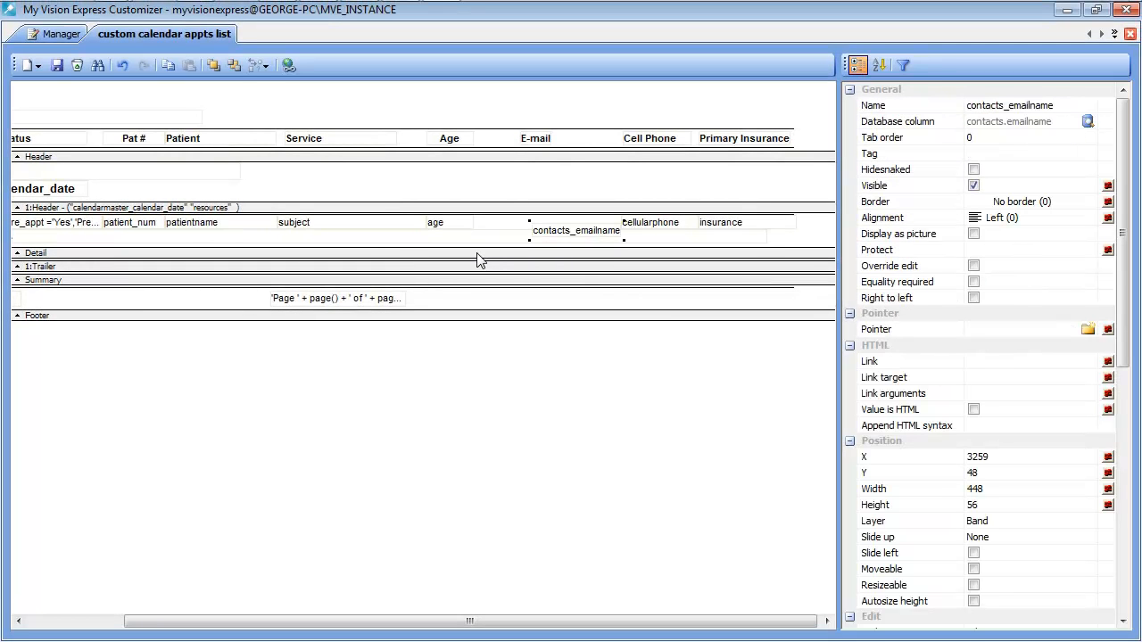
{"action": "mouse_move", "coordinate": [506, 242]}
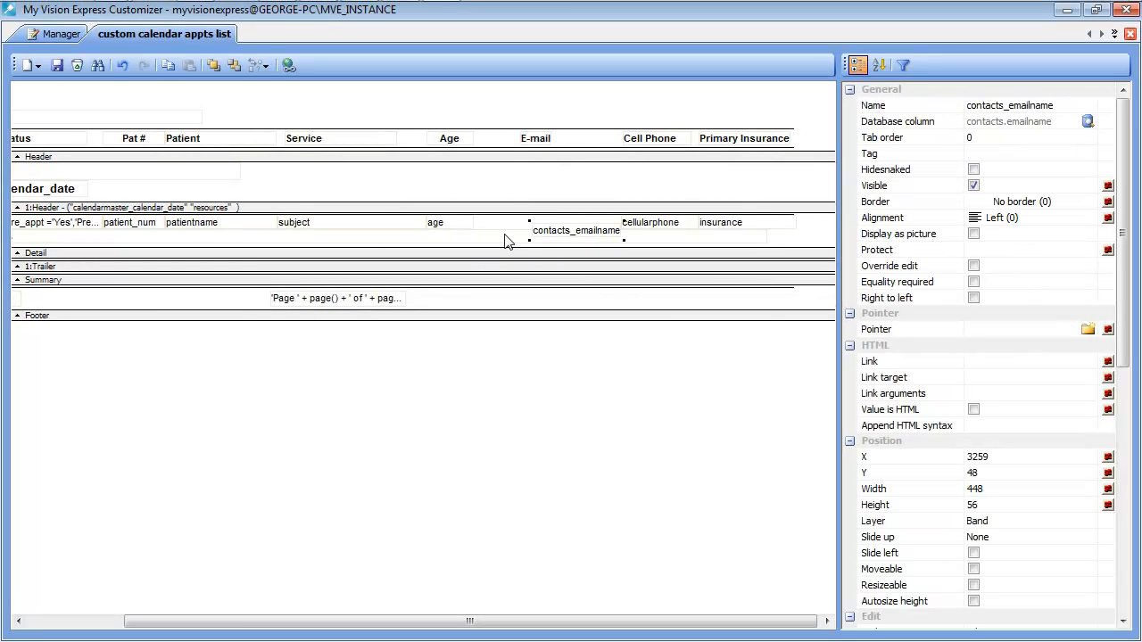
Step: Line up the contacts_emailname field level with the age field in the detail row
{"action": "left_click", "coordinate": [435, 222]}
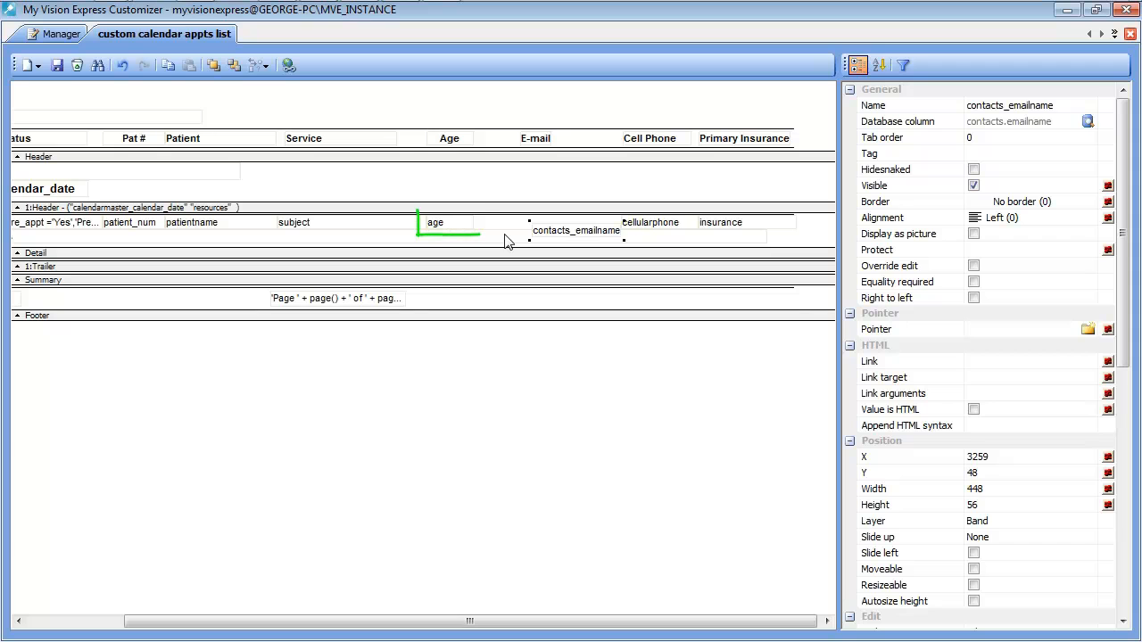
{"action": "left_click", "coordinate": [435, 222]}
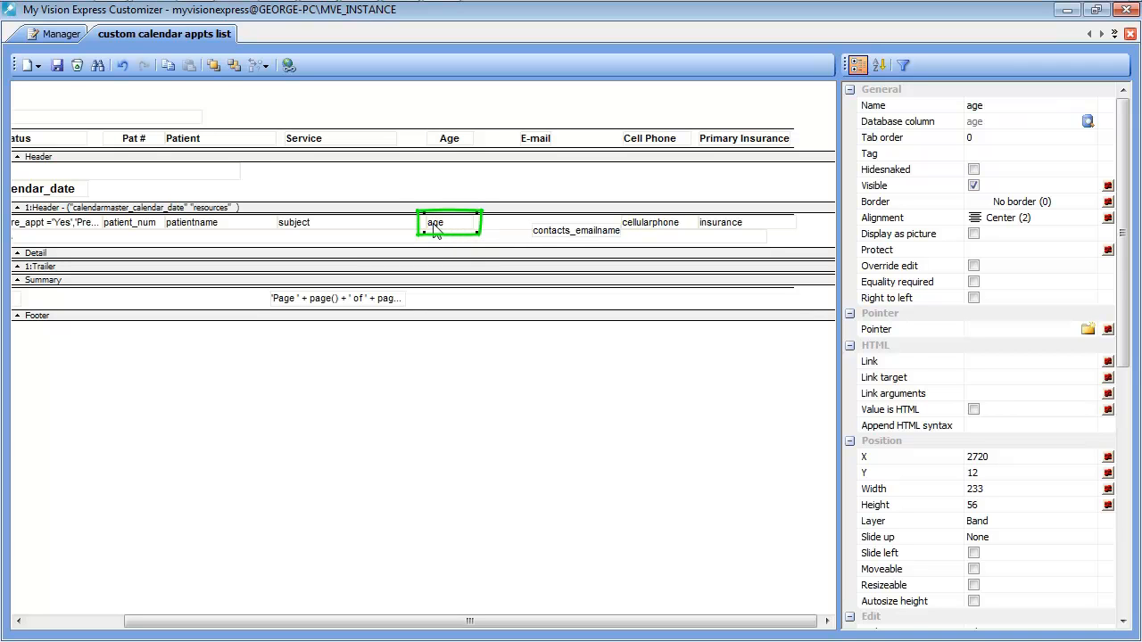
{"action": "left_click", "coordinate": [577, 230]}
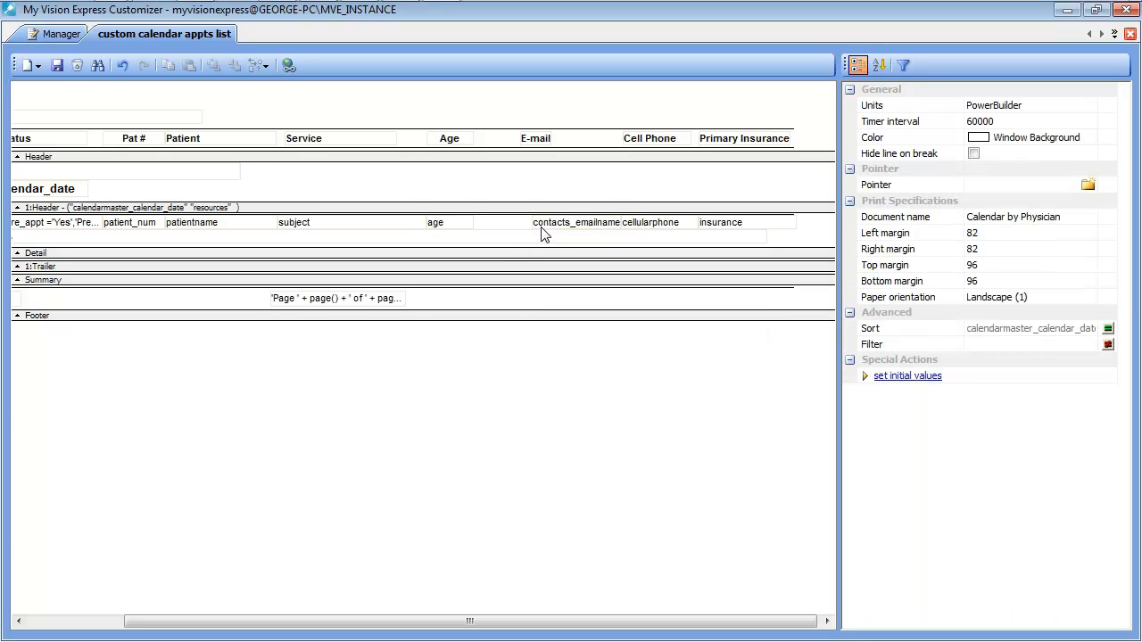
{"action": "left_click", "coordinate": [575, 222]}
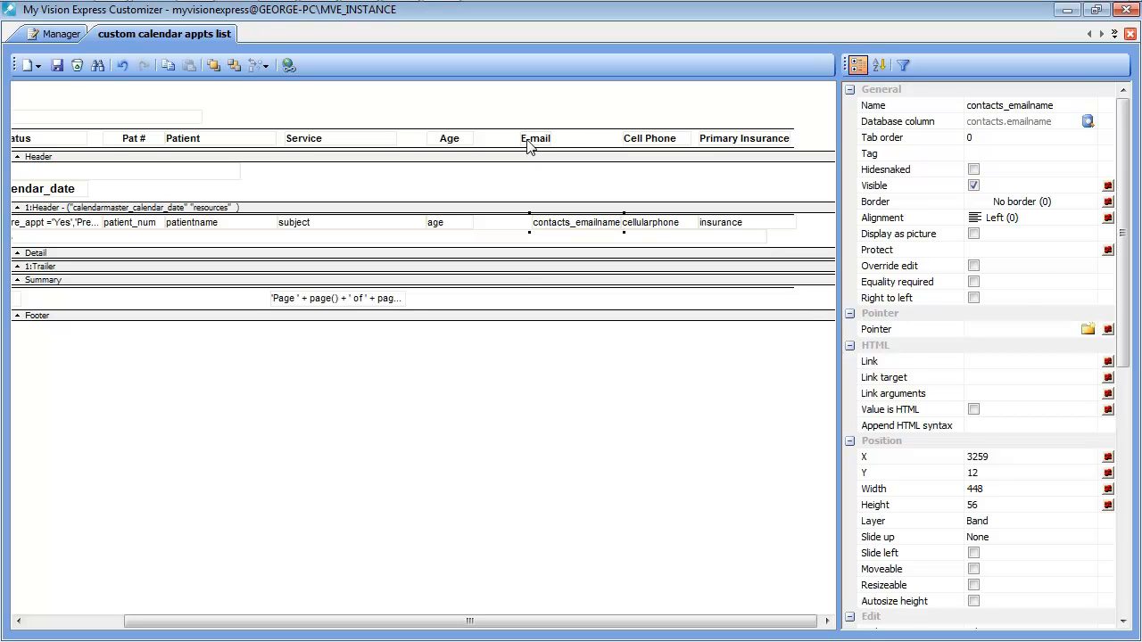
Step: Align the contacts_emailname field's left edge to the E-mail heading
{"action": "left_click", "coordinate": [536, 137]}
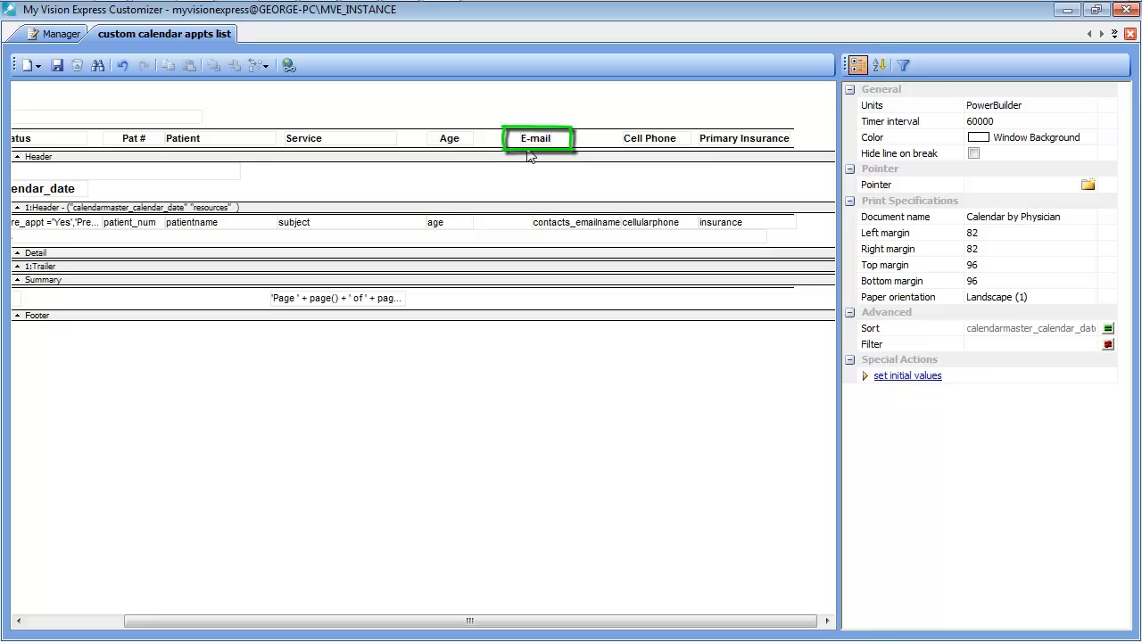
{"action": "left_click", "coordinate": [535, 138]}
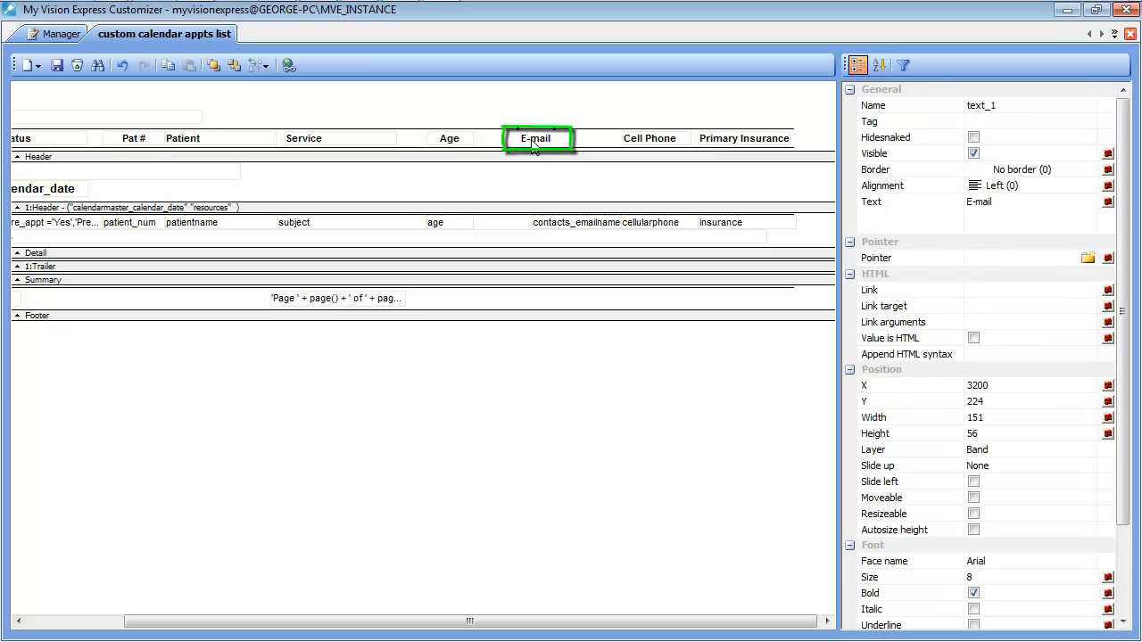
{"action": "left_click", "coordinate": [577, 222]}
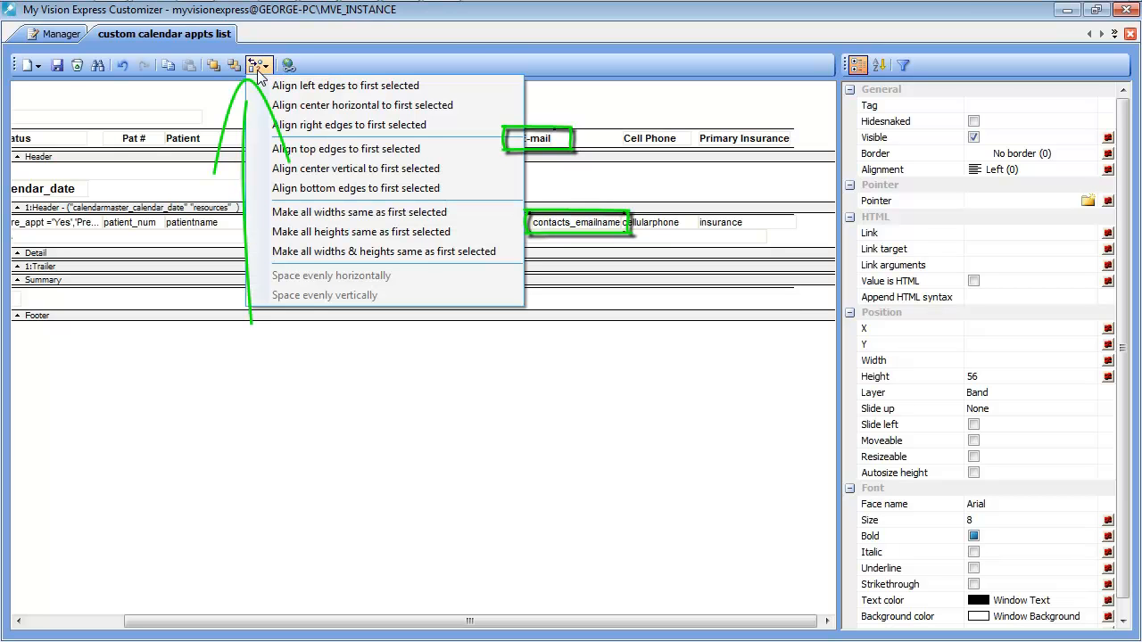
{"action": "mouse_move", "coordinate": [346, 85]}
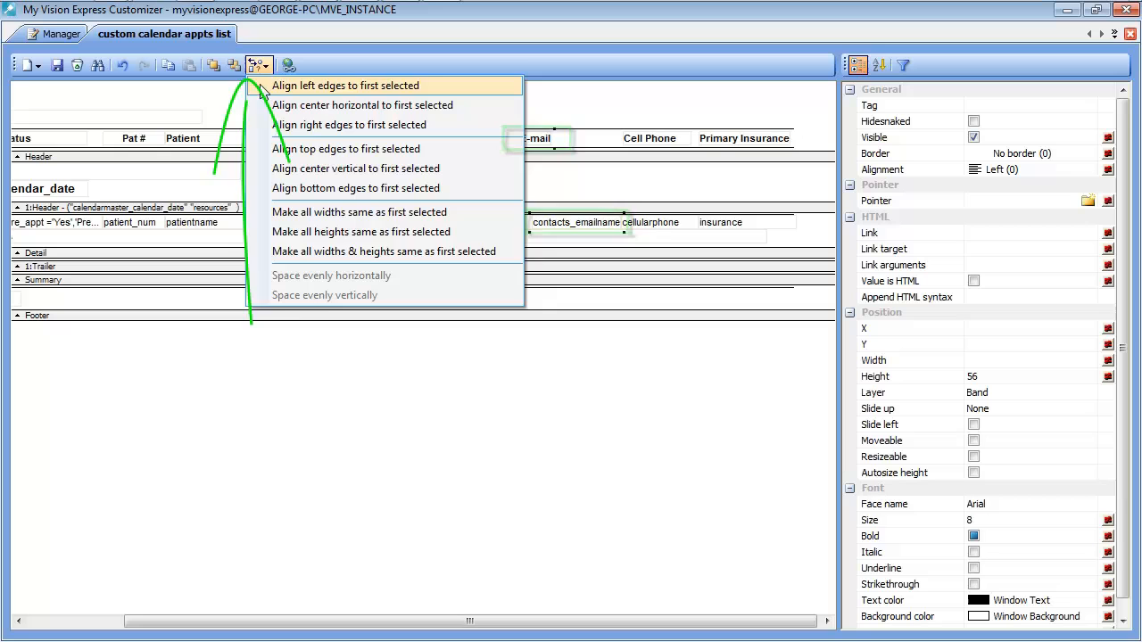
{"action": "left_click", "coordinate": [346, 85]}
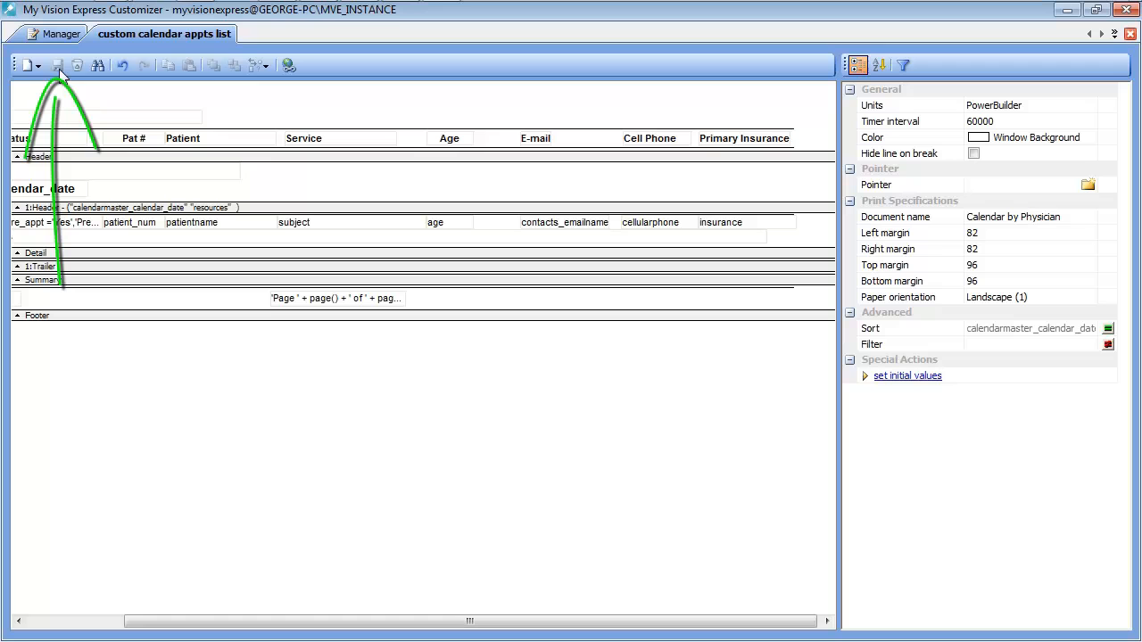
{"action": "mouse_move", "coordinate": [316, 97]}
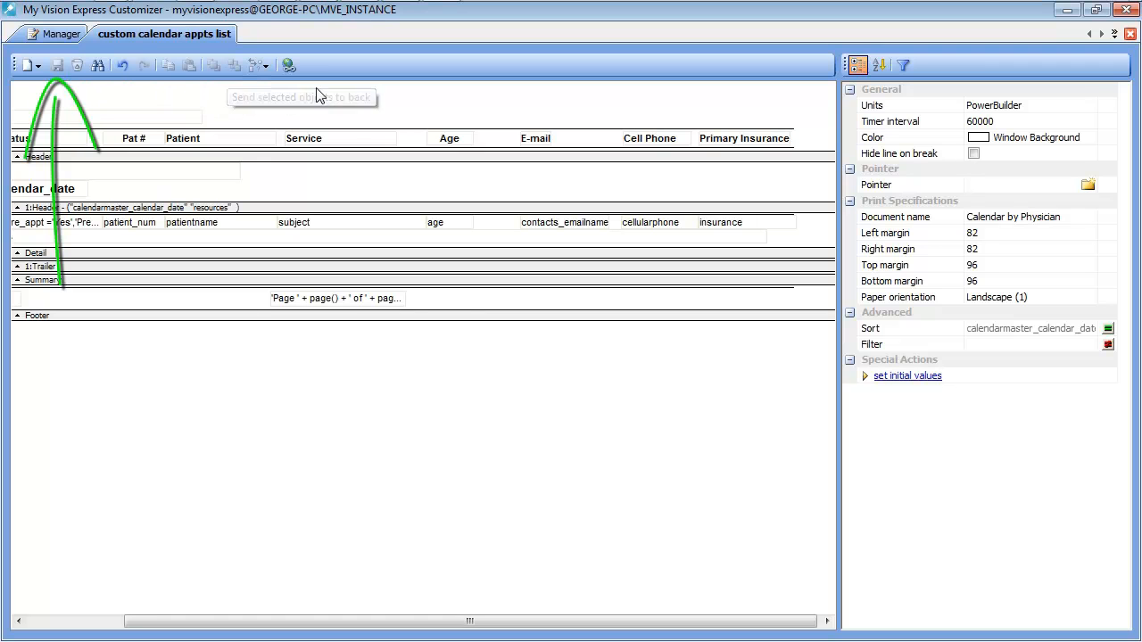
{"action": "mouse_move", "coordinate": [507, 108]}
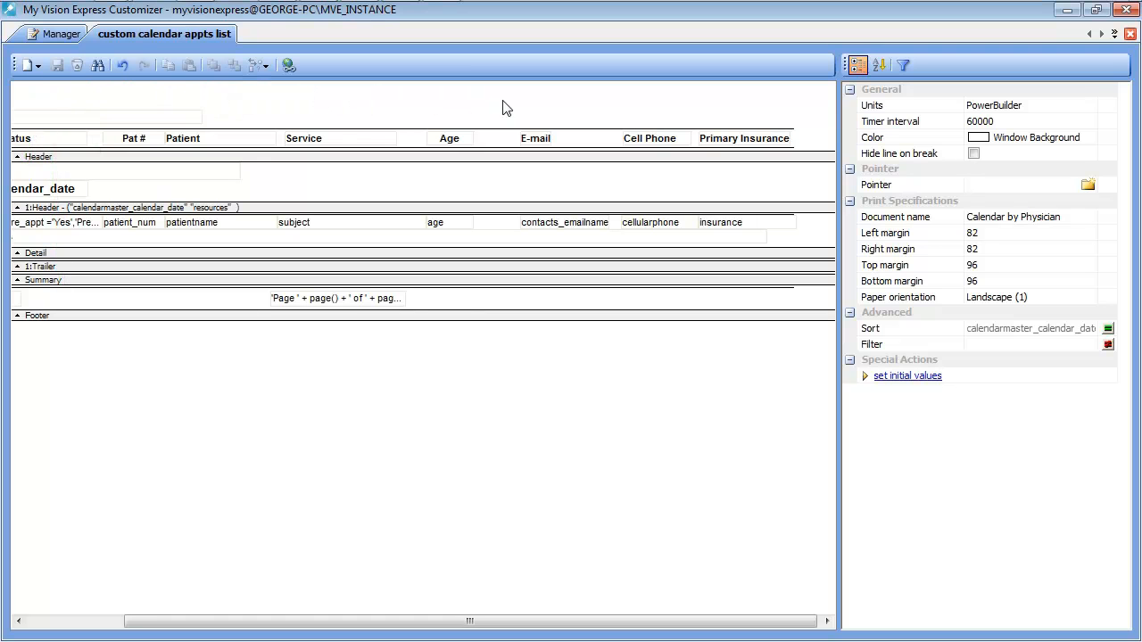
Step: Widen contacts_emailname to fill the gap between the age and cellularphone fields
{"action": "left_click", "coordinate": [564, 222]}
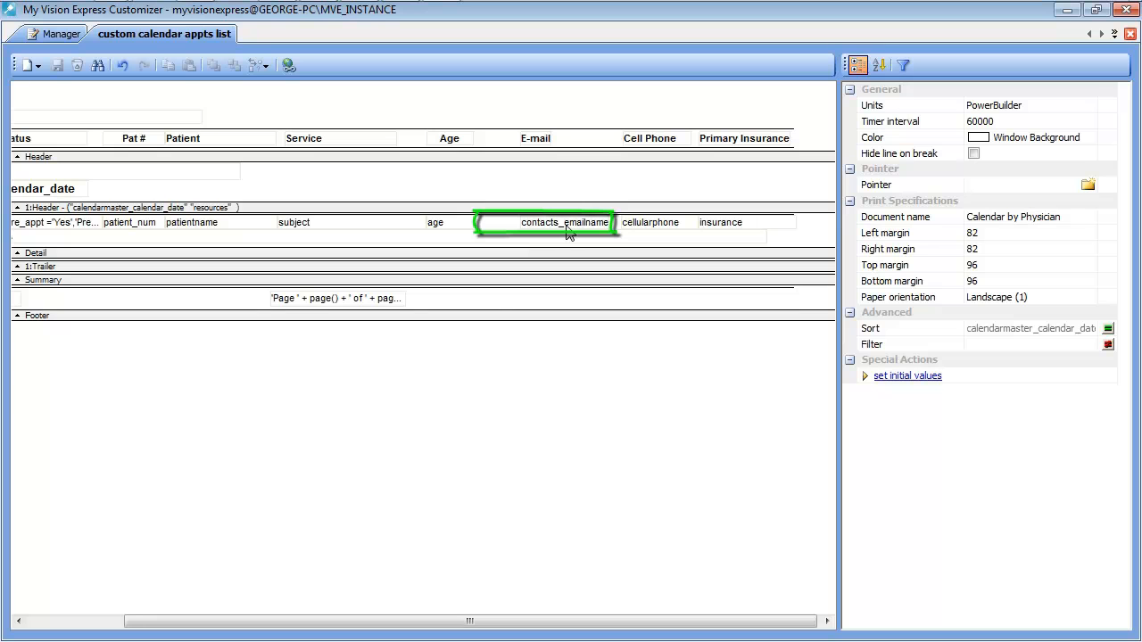
{"action": "left_click", "coordinate": [564, 222]}
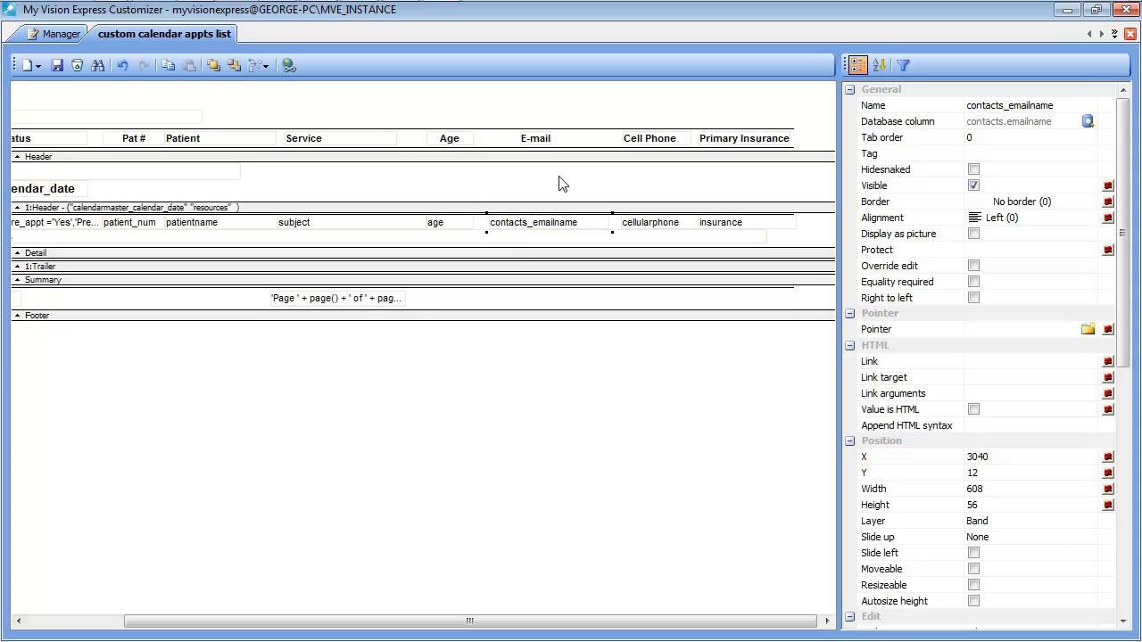
{"action": "mouse_move", "coordinate": [116, 143]}
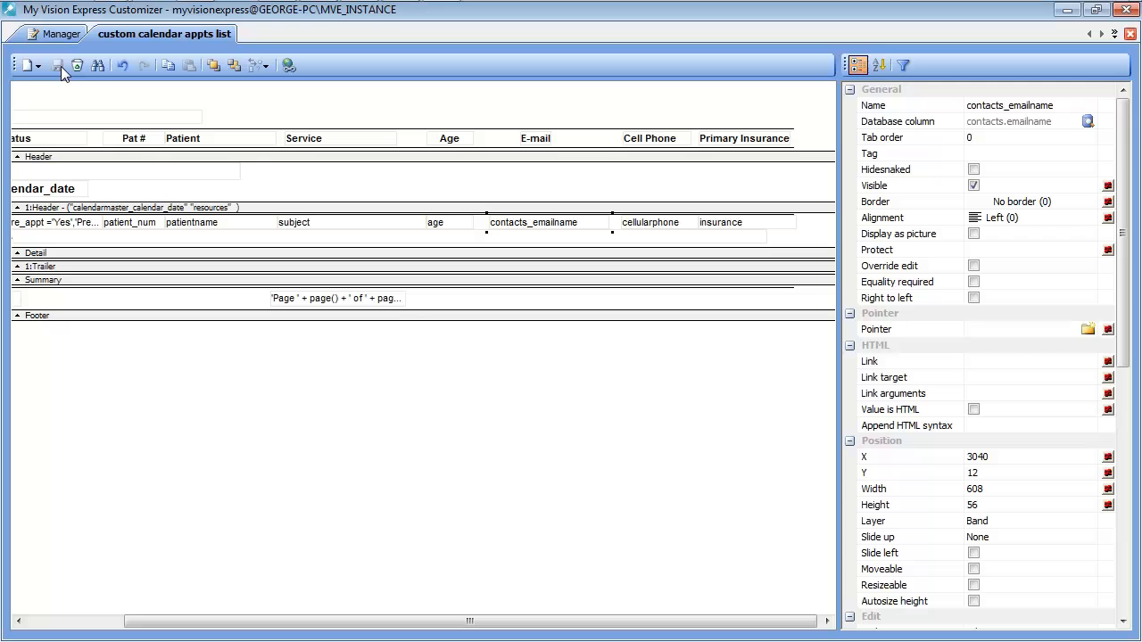
{"action": "mouse_move", "coordinate": [53, 33]}
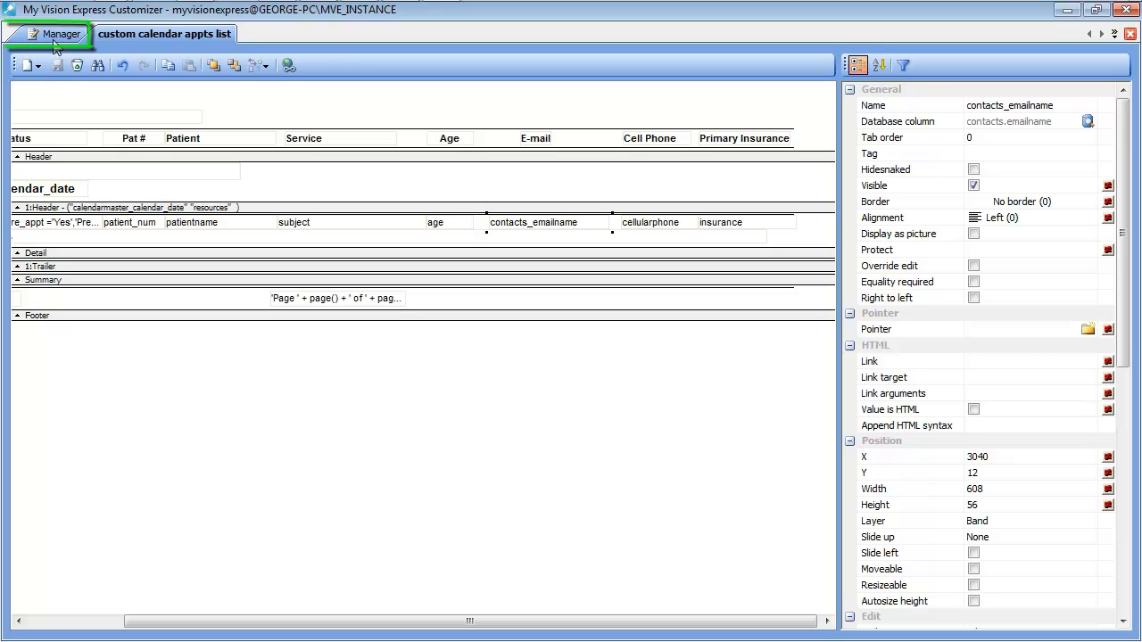
Step: Make the custom calendar appts list layout the default for the security groups
{"action": "left_click", "coordinate": [50, 33]}
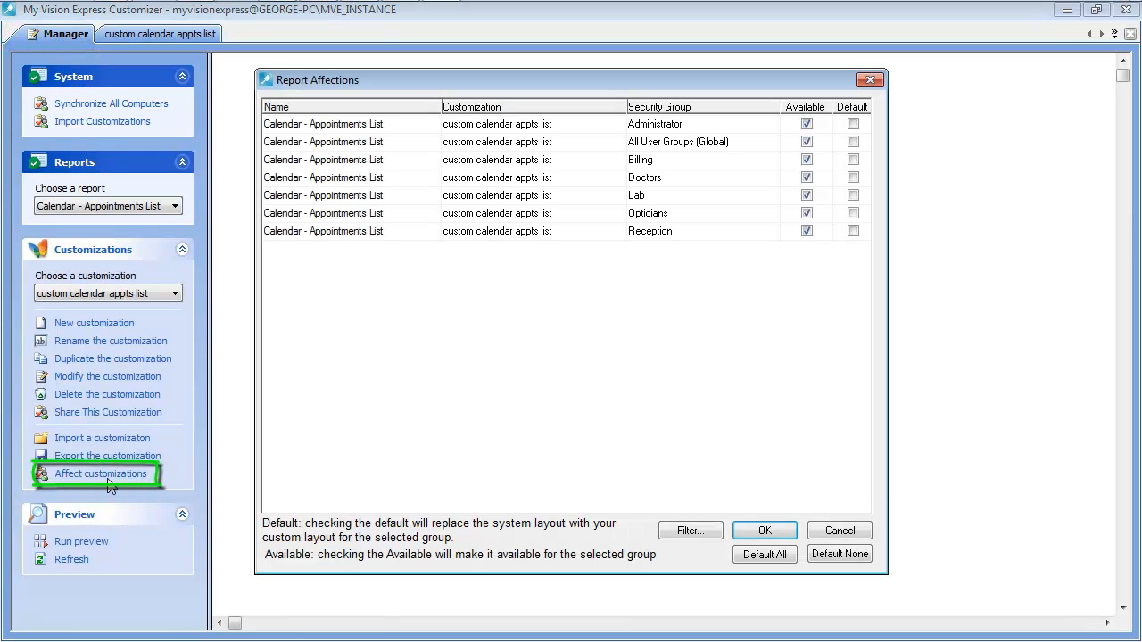
{"action": "mouse_move", "coordinate": [555, 446]}
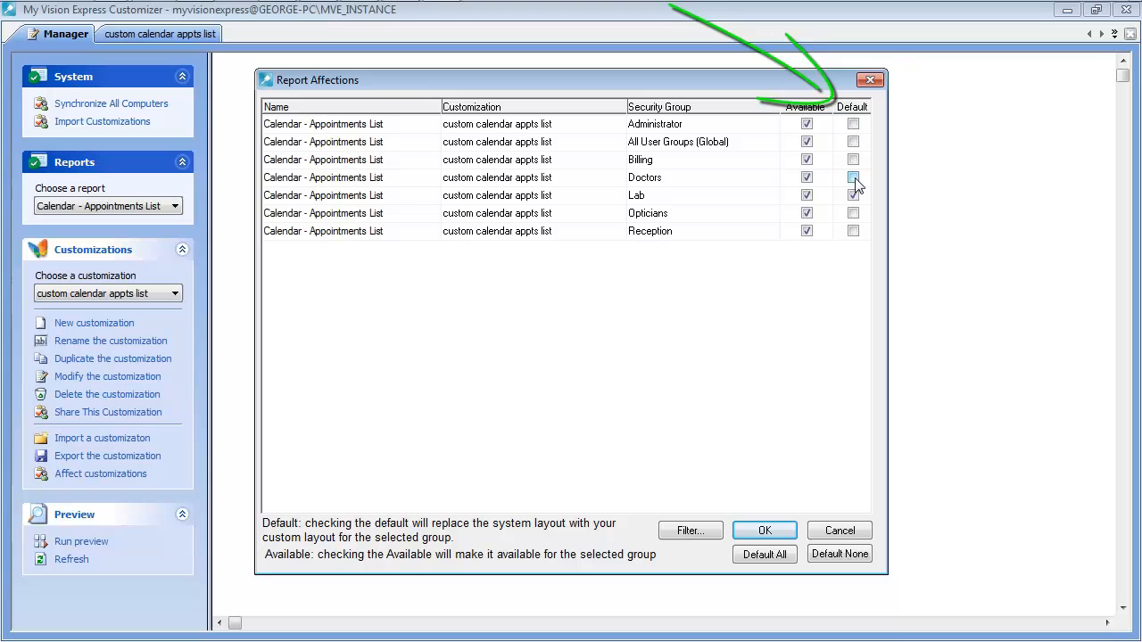
{"action": "left_click", "coordinate": [764, 554]}
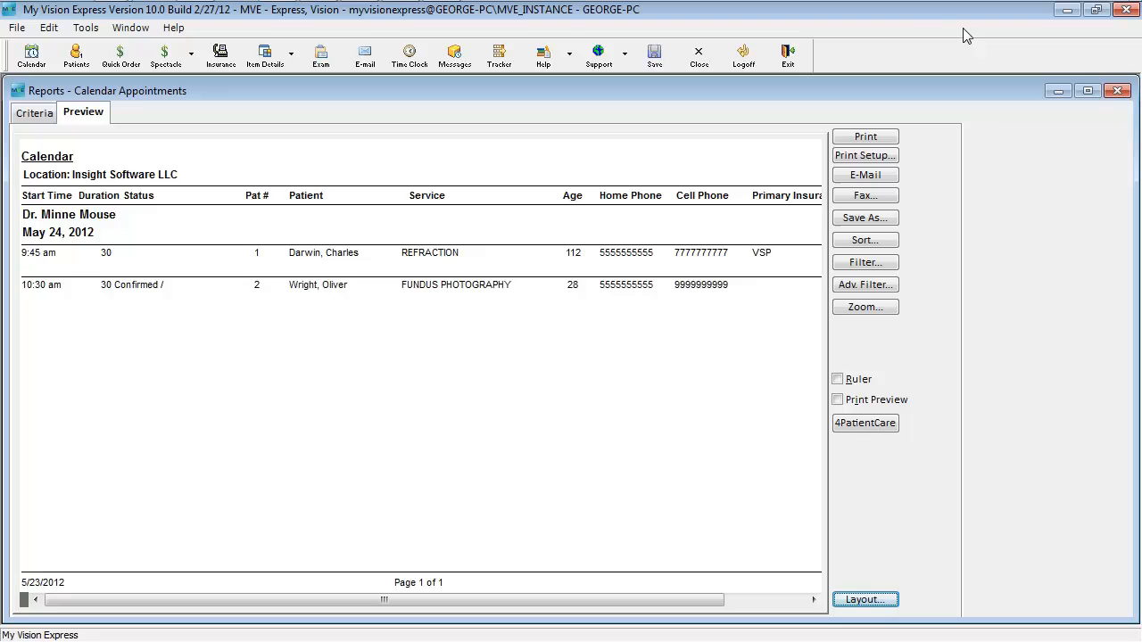
{"action": "mouse_move", "coordinate": [695, 235]}
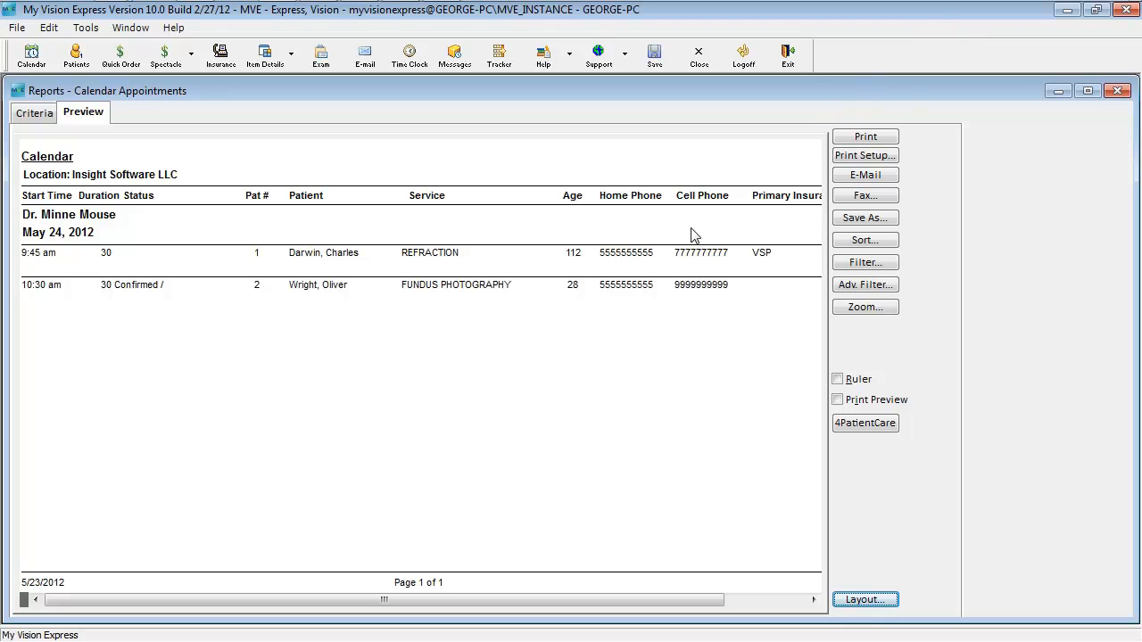
{"action": "mouse_move", "coordinate": [660, 388]}
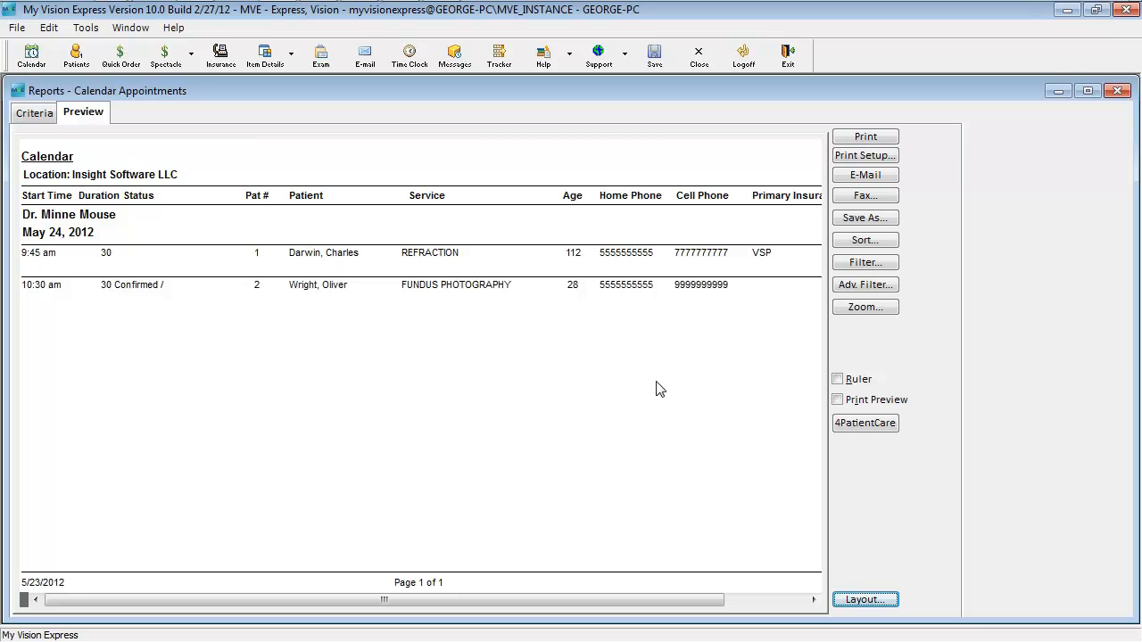
{"action": "mouse_move", "coordinate": [646, 369]}
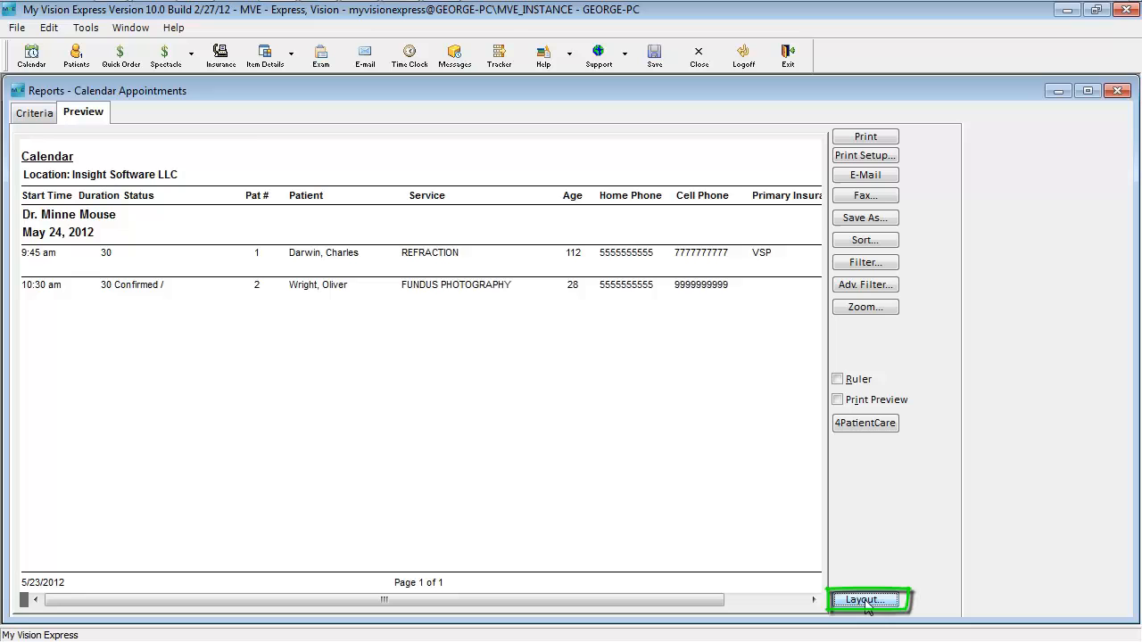
Step: Switch the Calendar Appointments preview to the custom calendar appts list layout
{"action": "left_click", "coordinate": [865, 598]}
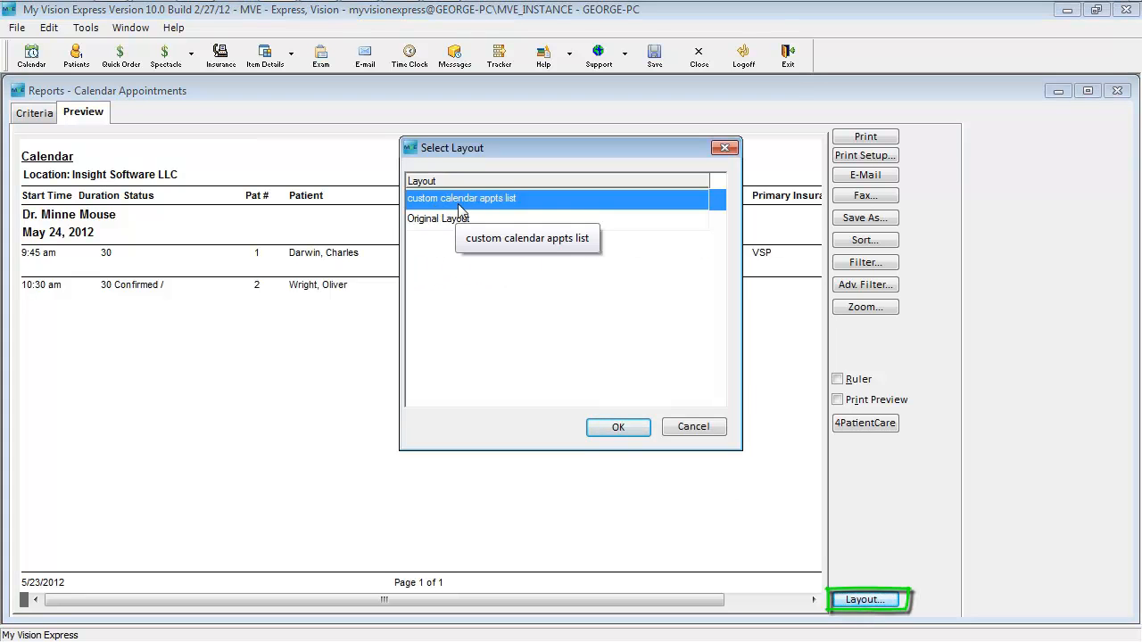
{"action": "left_click", "coordinate": [617, 427]}
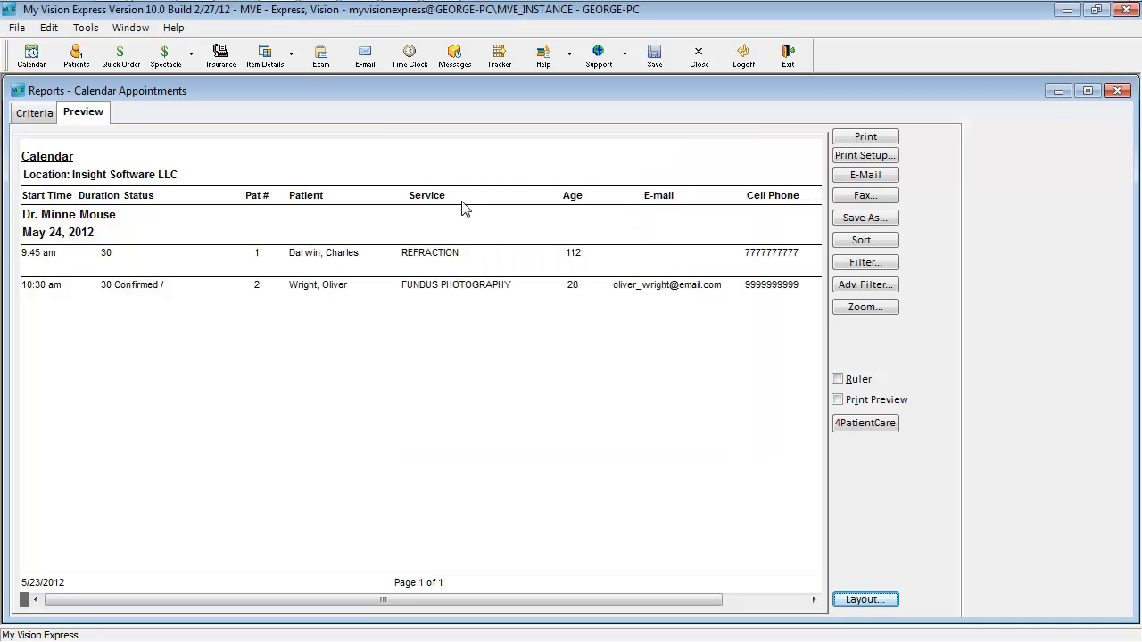
{"action": "mouse_move", "coordinate": [655, 329]}
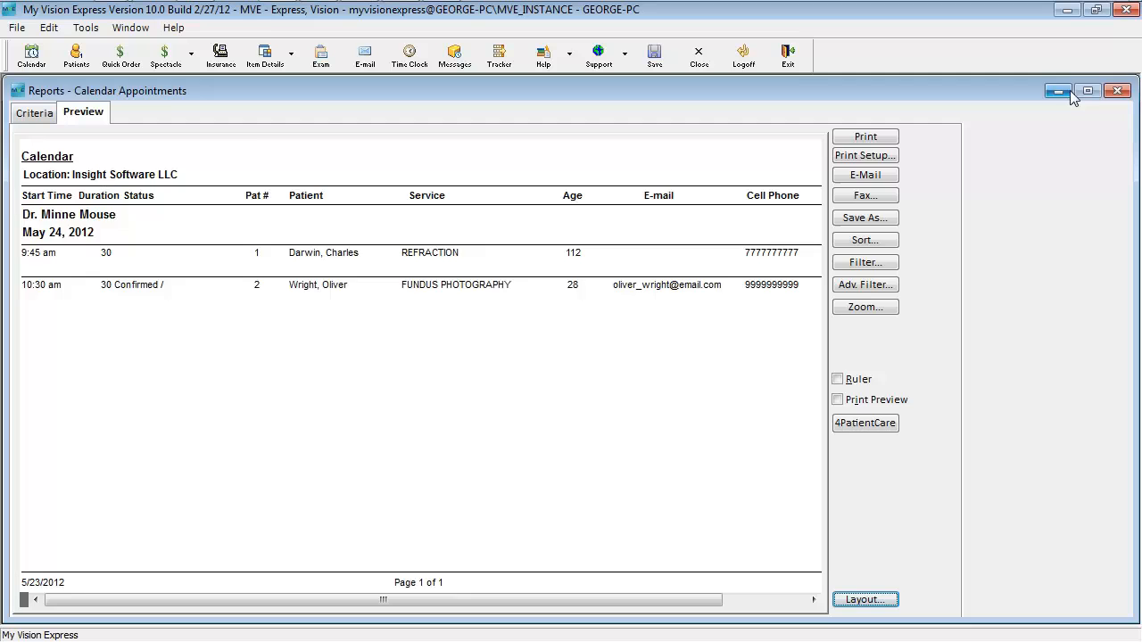
Step: Close and reopen the Calendar Appointments report, then run Search for the chosen dates
{"action": "left_click", "coordinate": [1117, 90]}
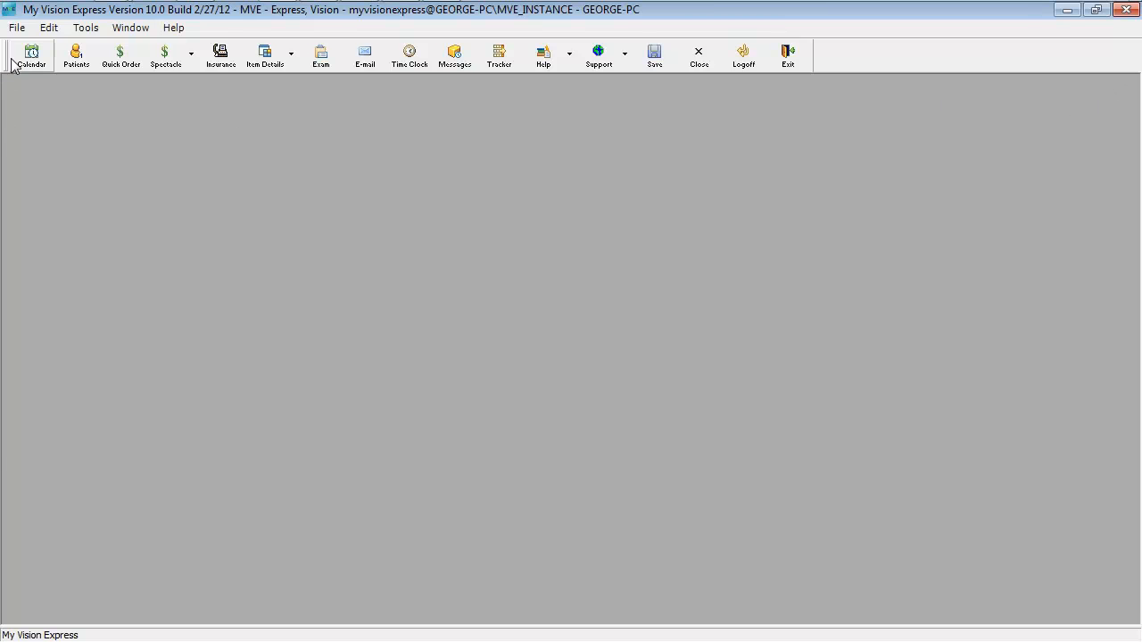
{"action": "left_click", "coordinate": [16, 26]}
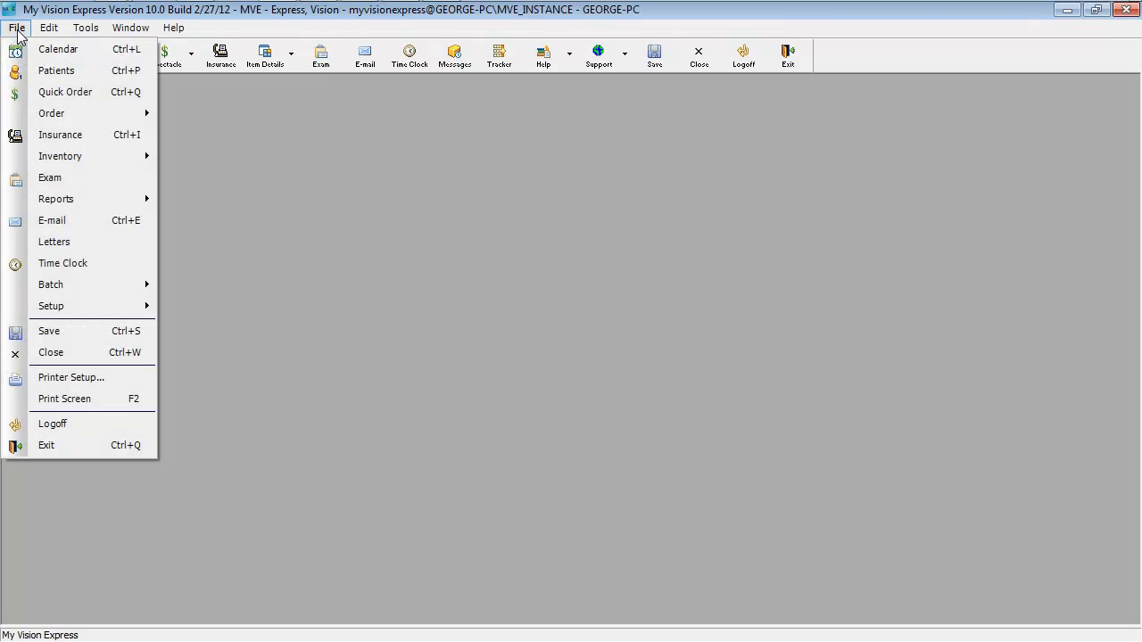
{"action": "mouse_move", "coordinate": [50, 177]}
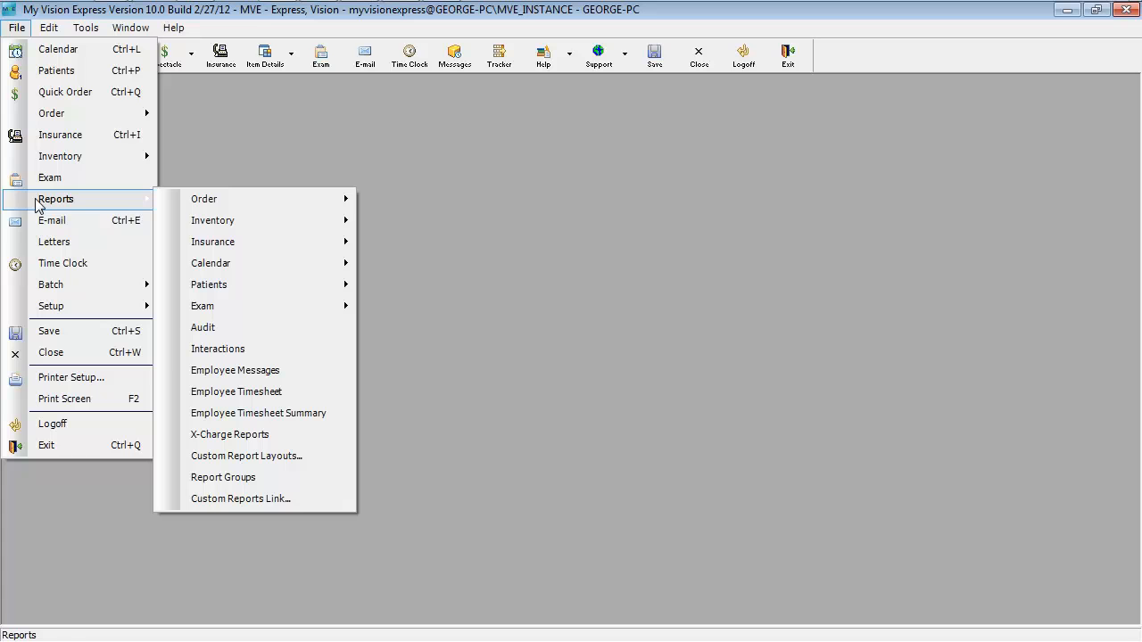
{"action": "mouse_move", "coordinate": [210, 262]}
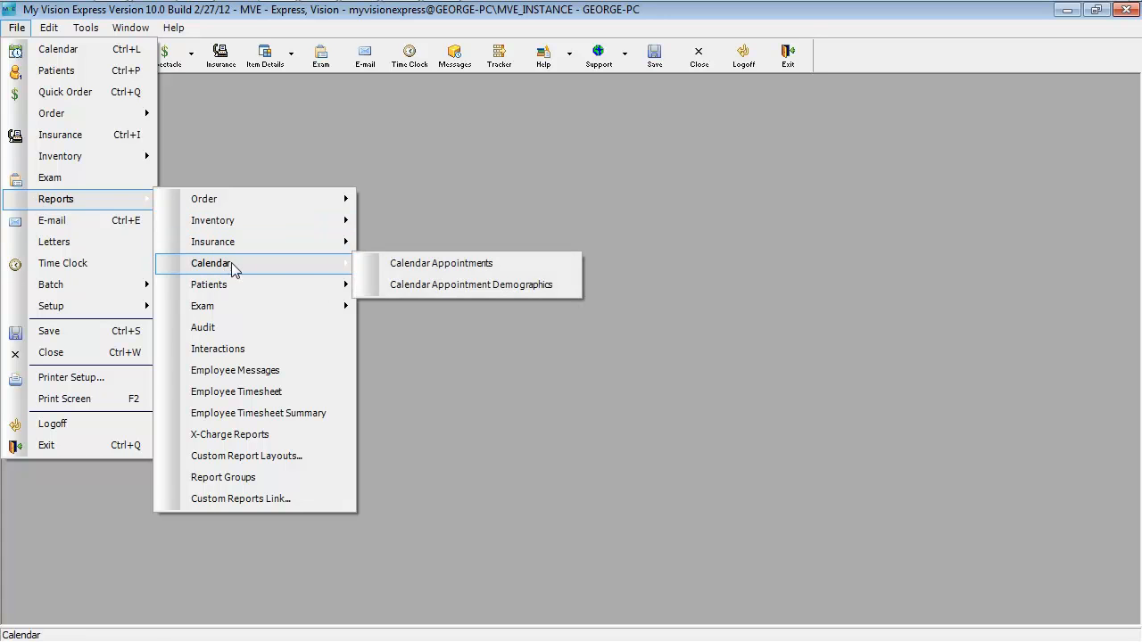
{"action": "left_click", "coordinate": [440, 264]}
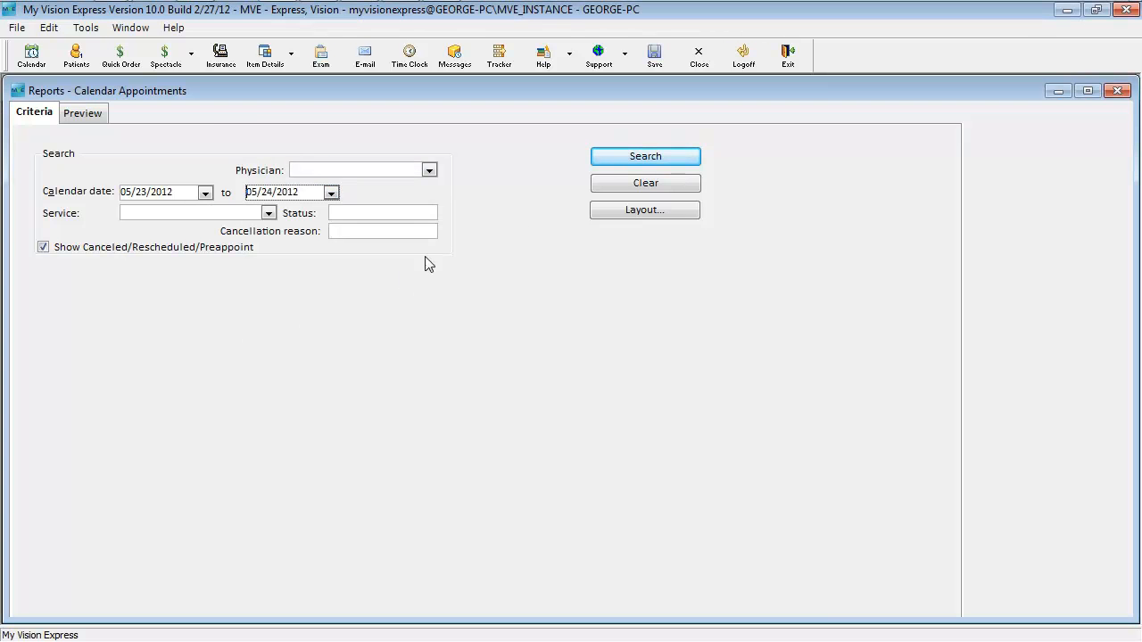
{"action": "left_click", "coordinate": [644, 156]}
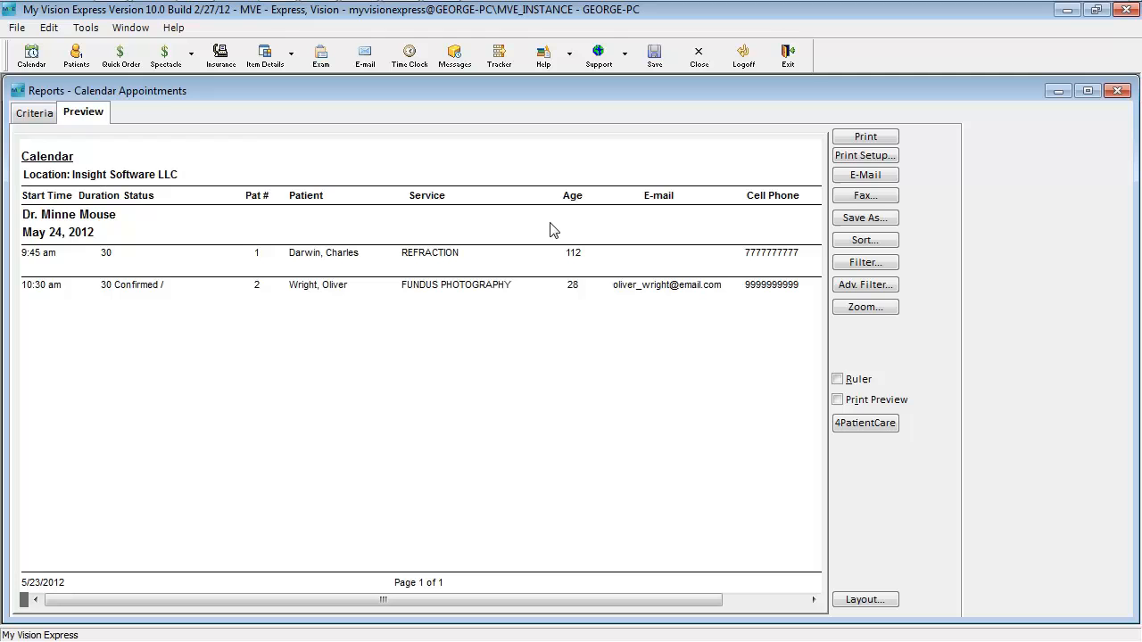
{"action": "mouse_move", "coordinate": [725, 337]}
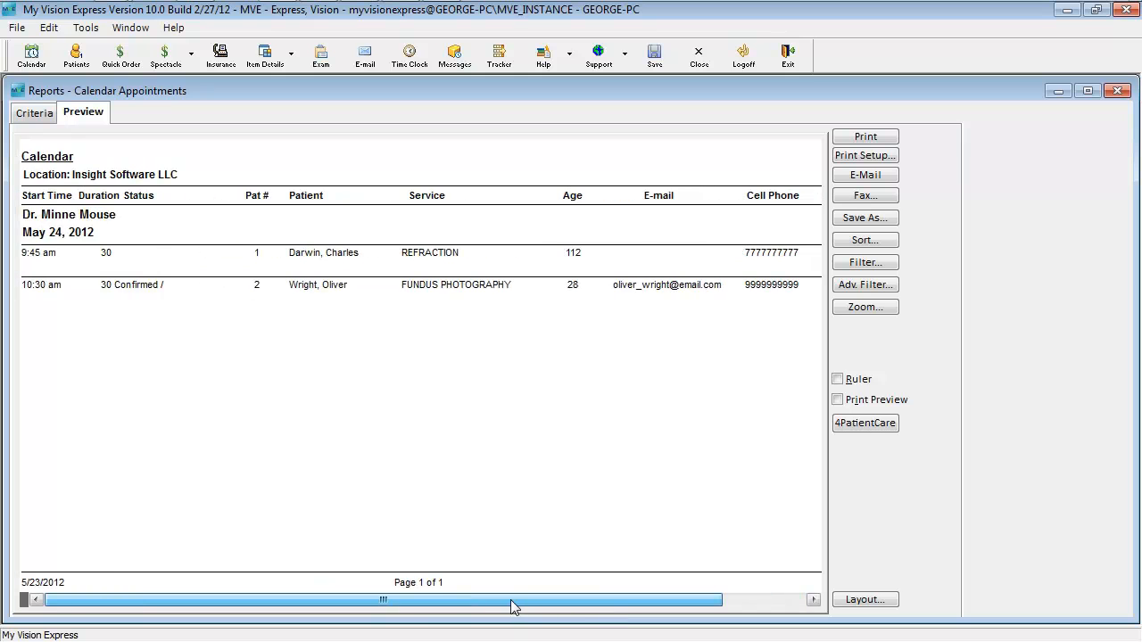
{"action": "mouse_move", "coordinate": [355, 433]}
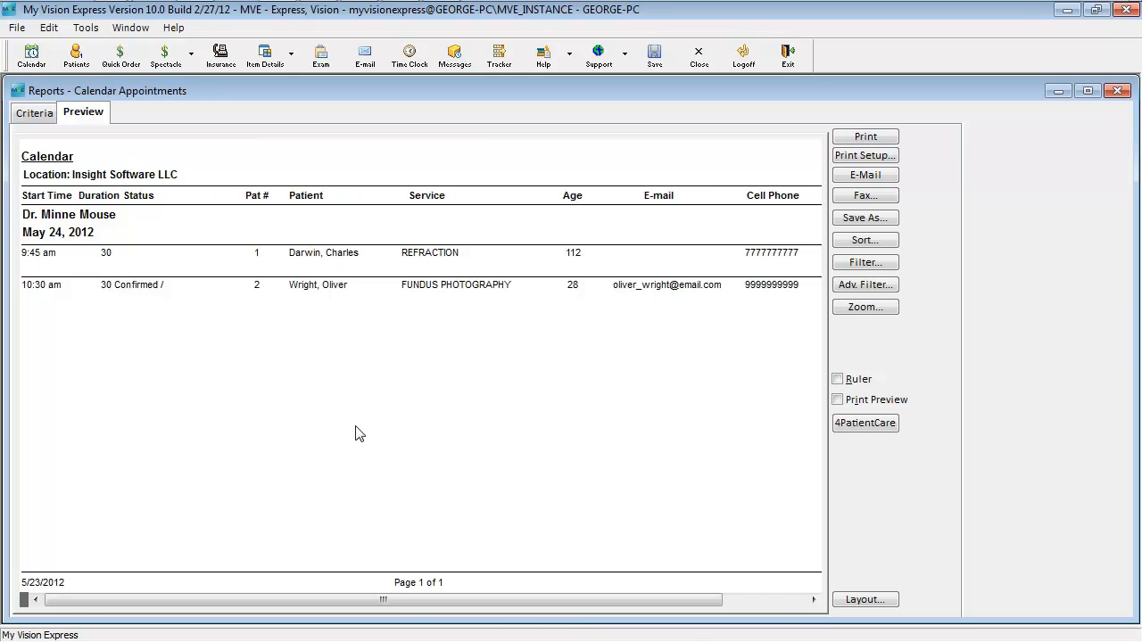